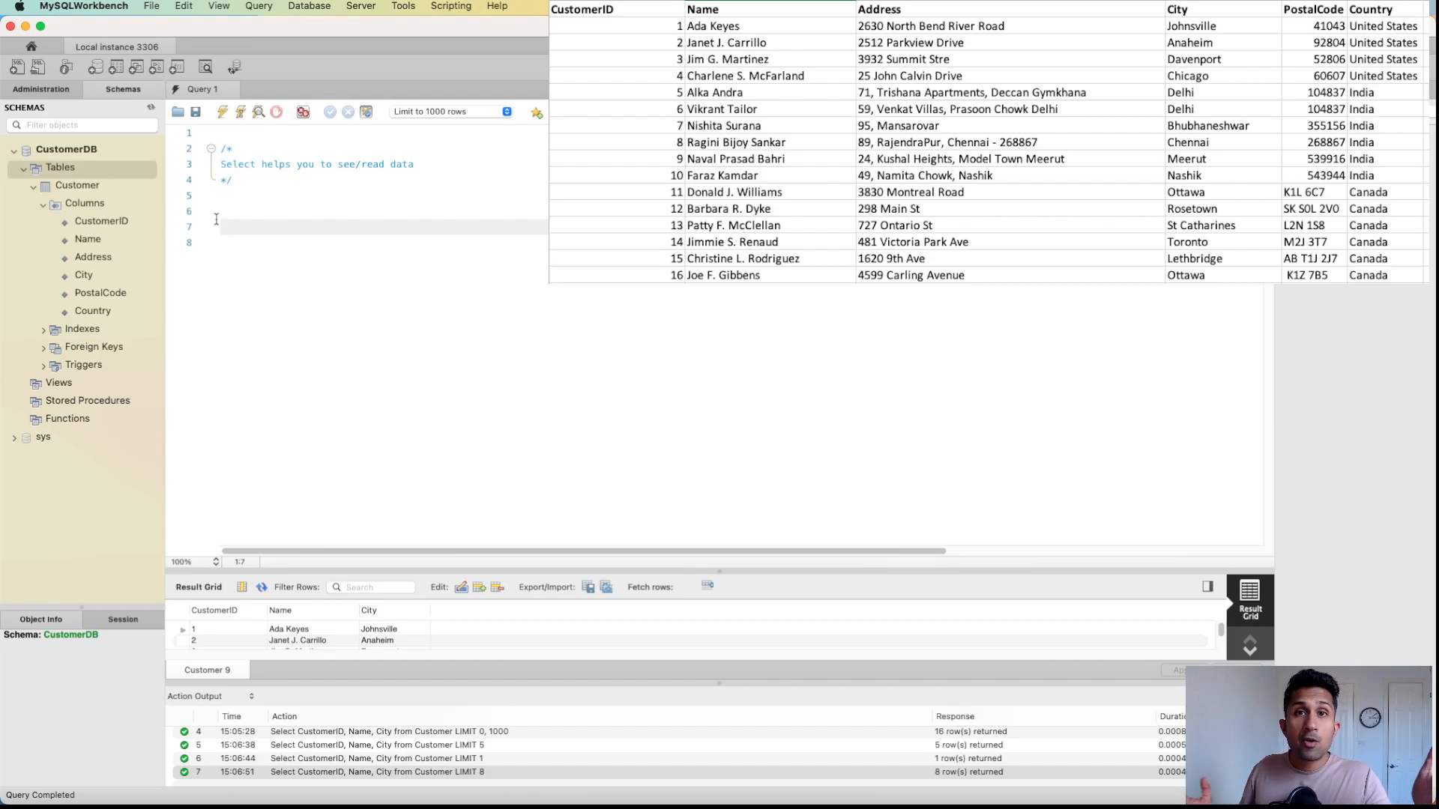
{"action": "mouse_move", "coordinate": [1349, 373]}
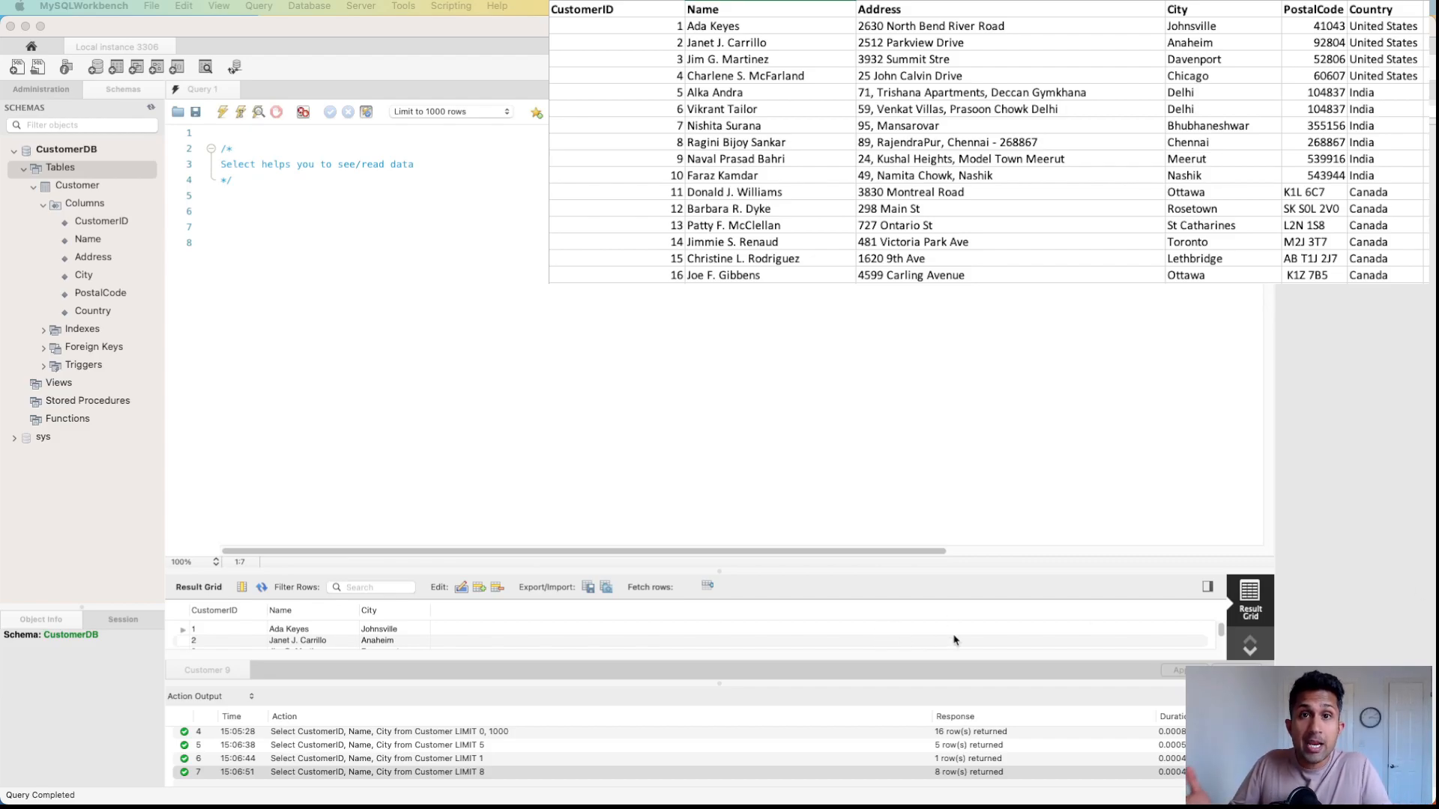
{"action": "mouse_move", "coordinate": [278, 281]}
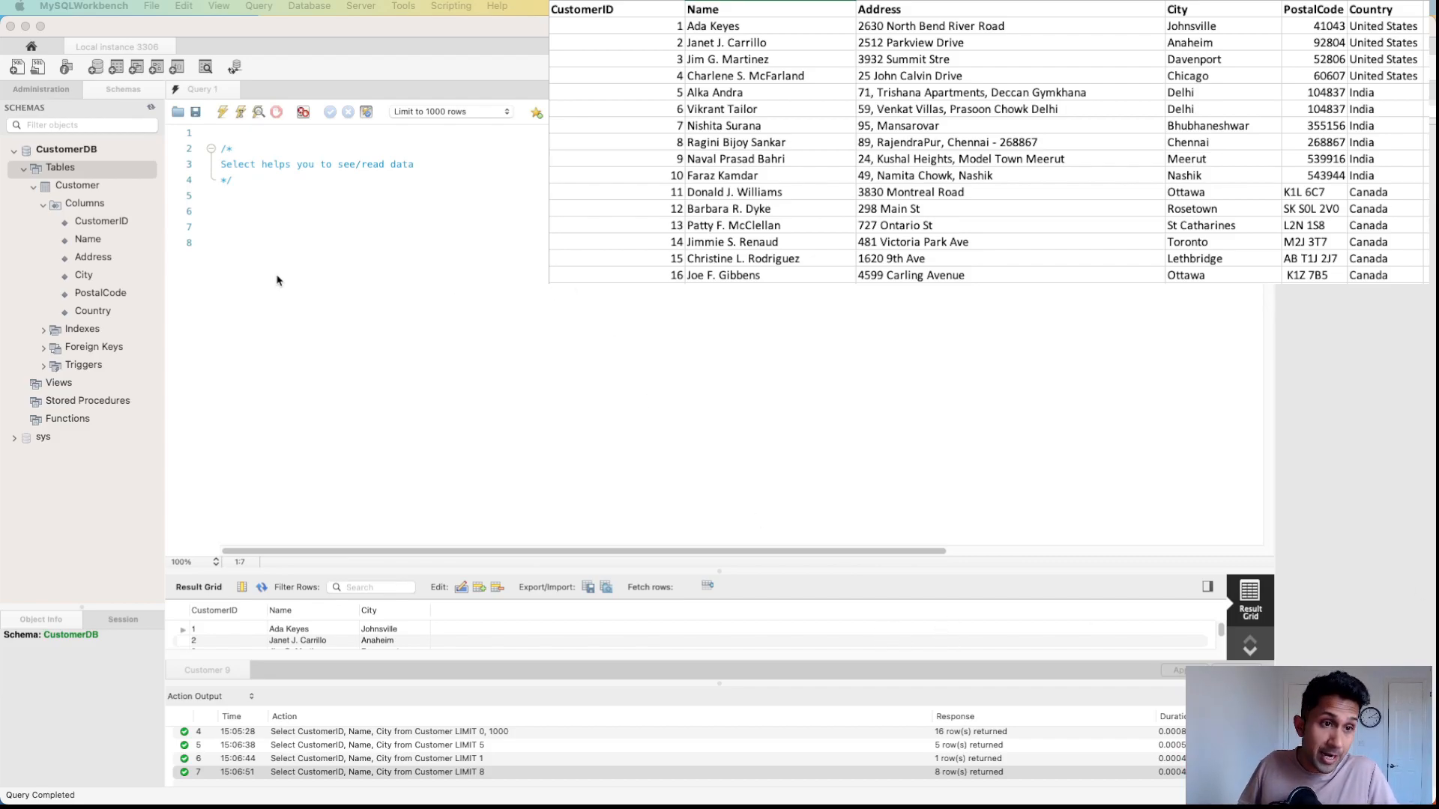
- Run SELECT * FROM Customer on a new line, listing all 16 customers
{"action": "left_click", "coordinate": [285, 241]}
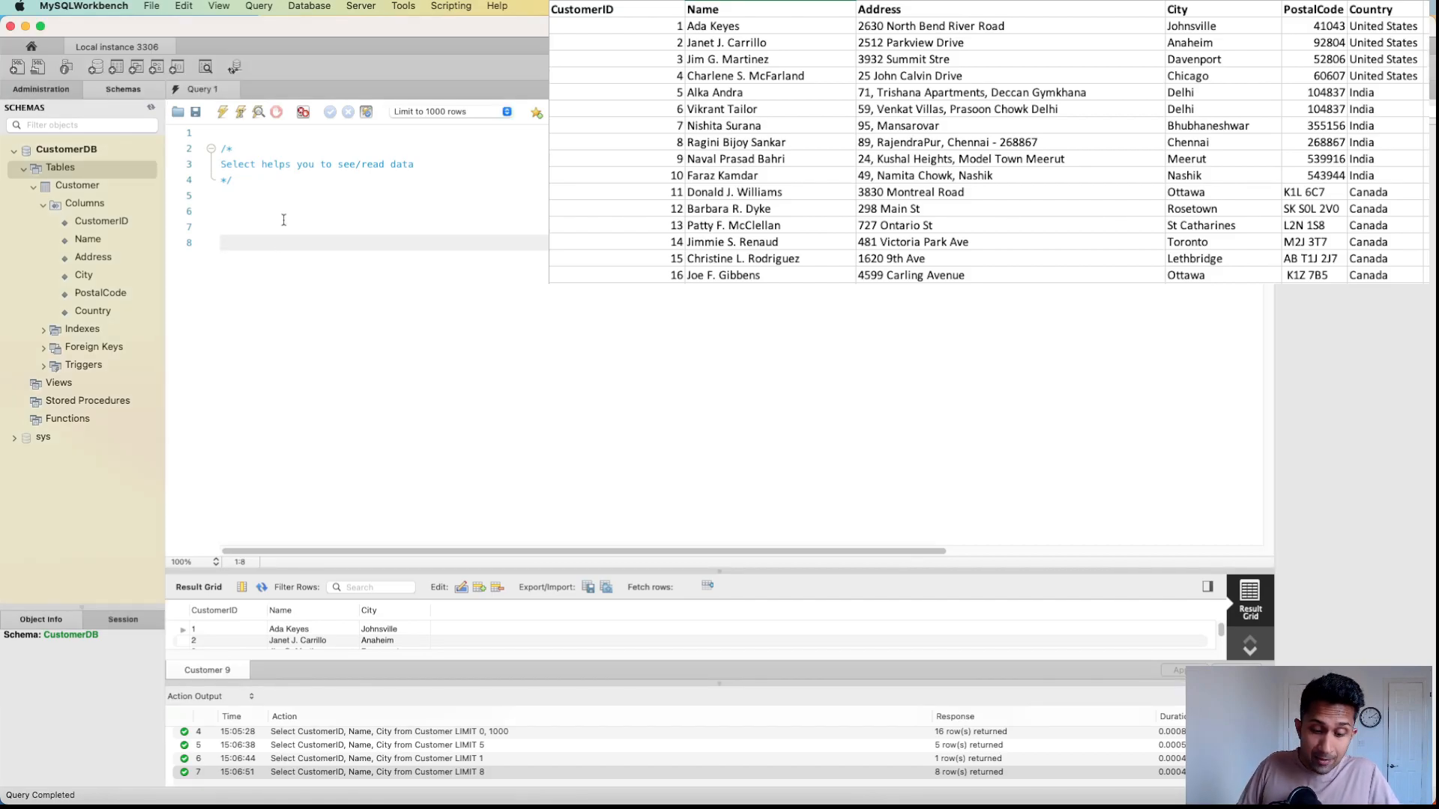
{"action": "type", "text": "W"}
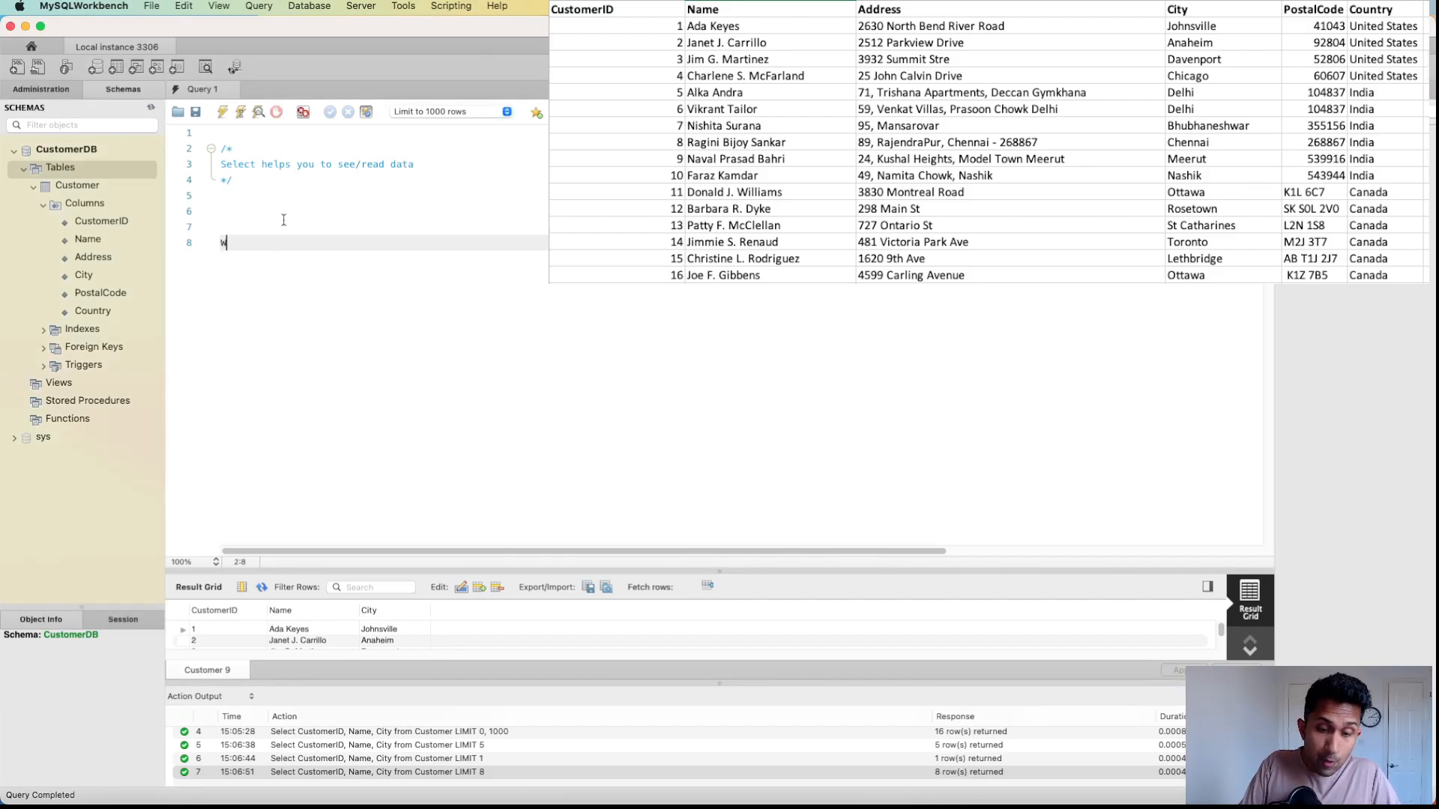
{"action": "type", "text": "WHERE"}
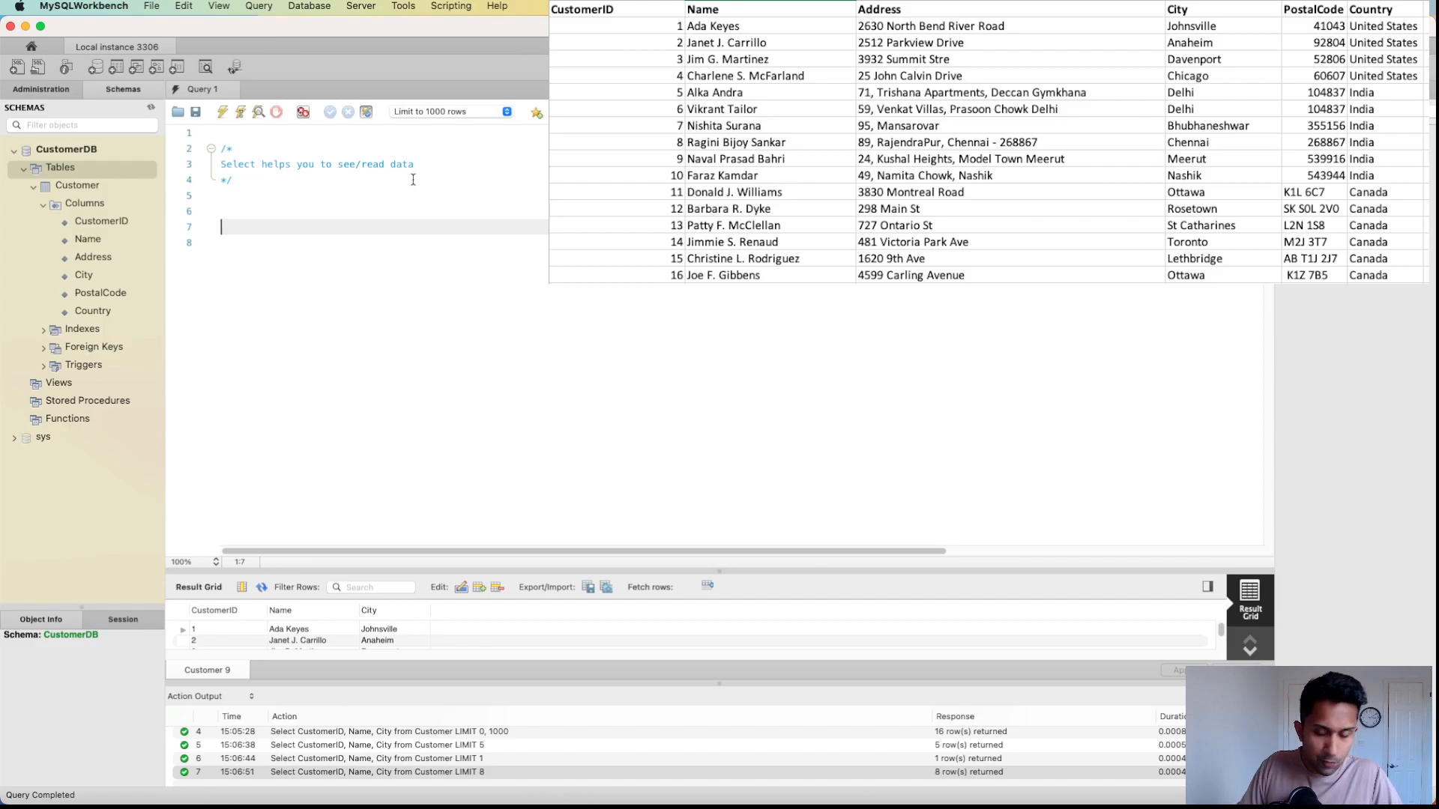
{"action": "type", "text": "Select *"}
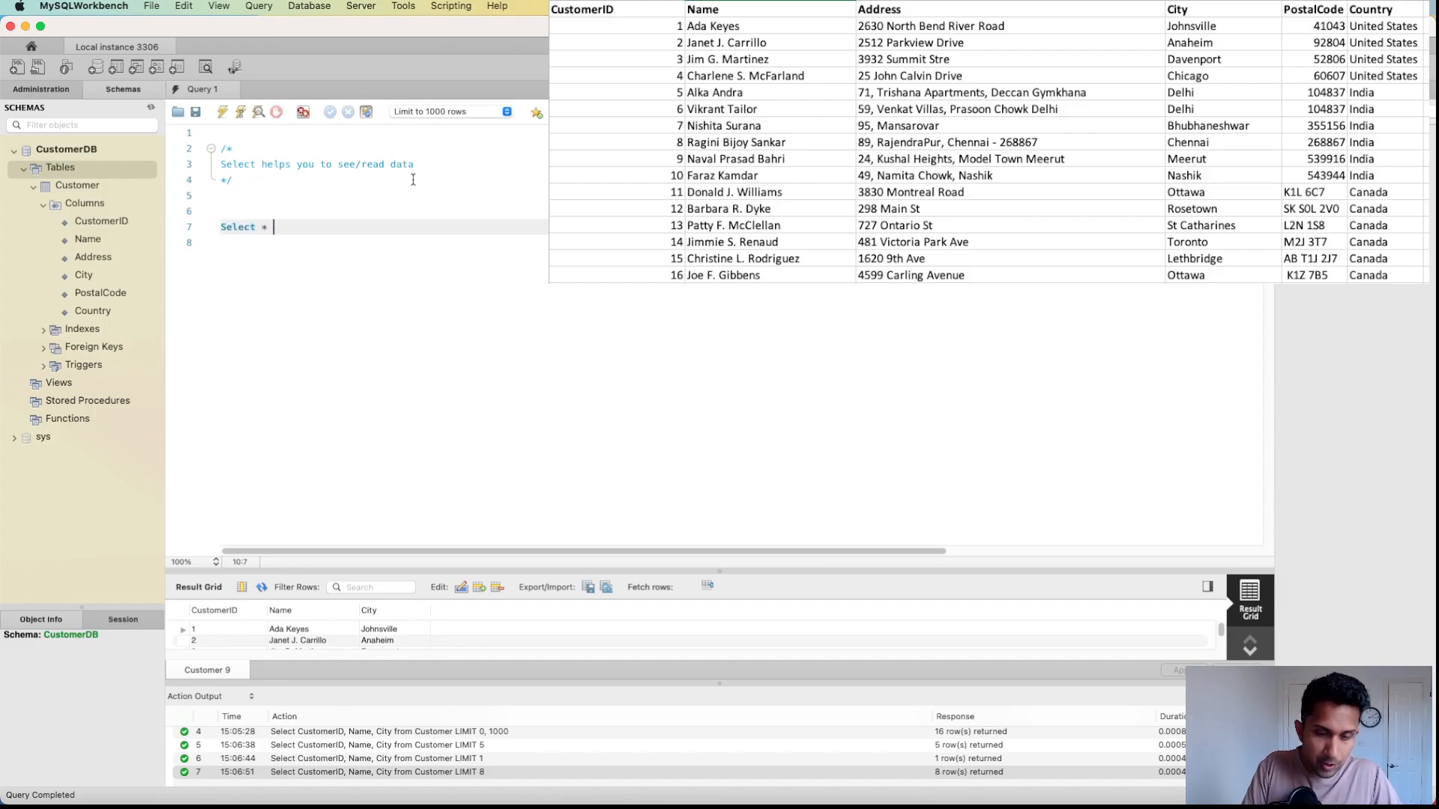
{"action": "type", "text": "from Customer"}
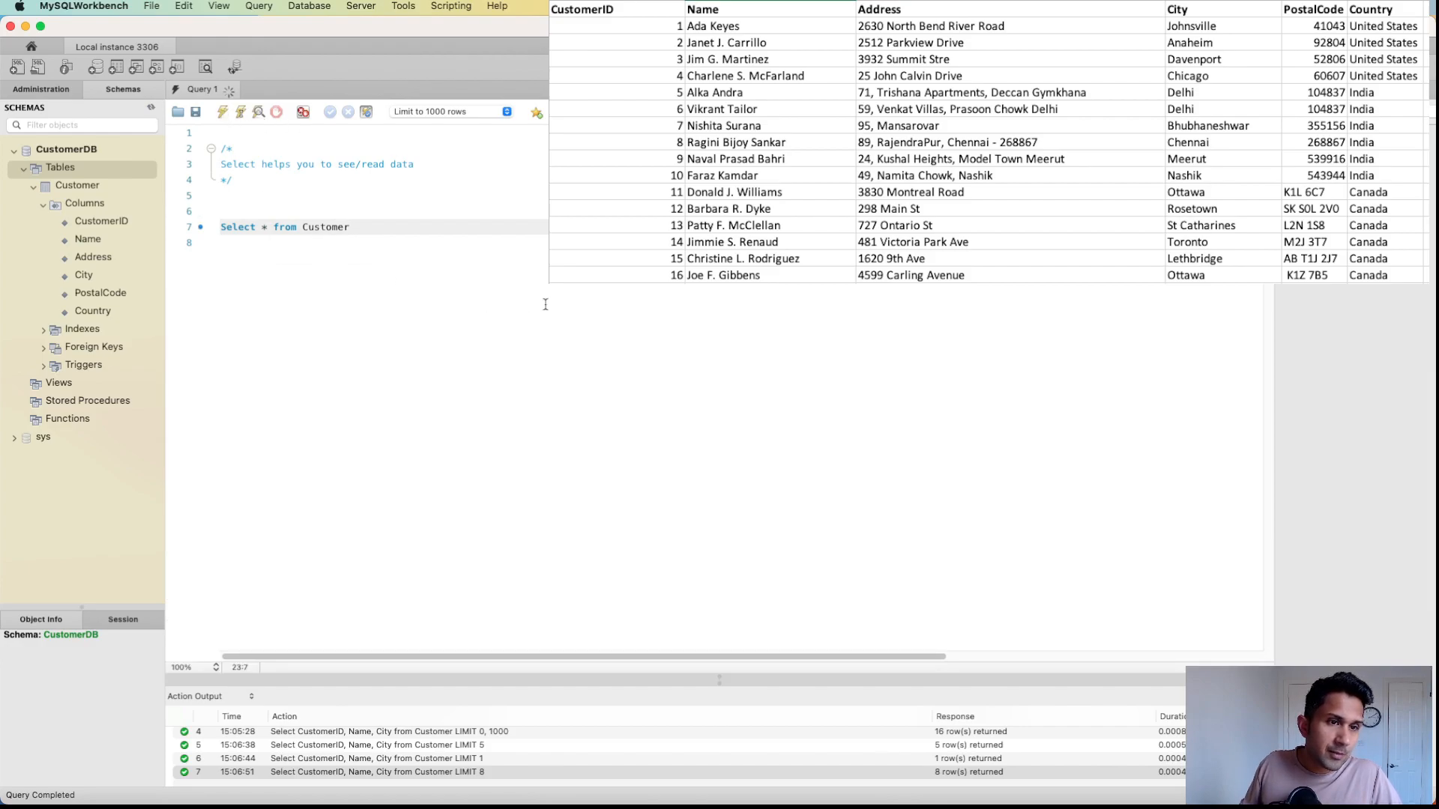
{"action": "left_click", "coordinate": [328, 111]}
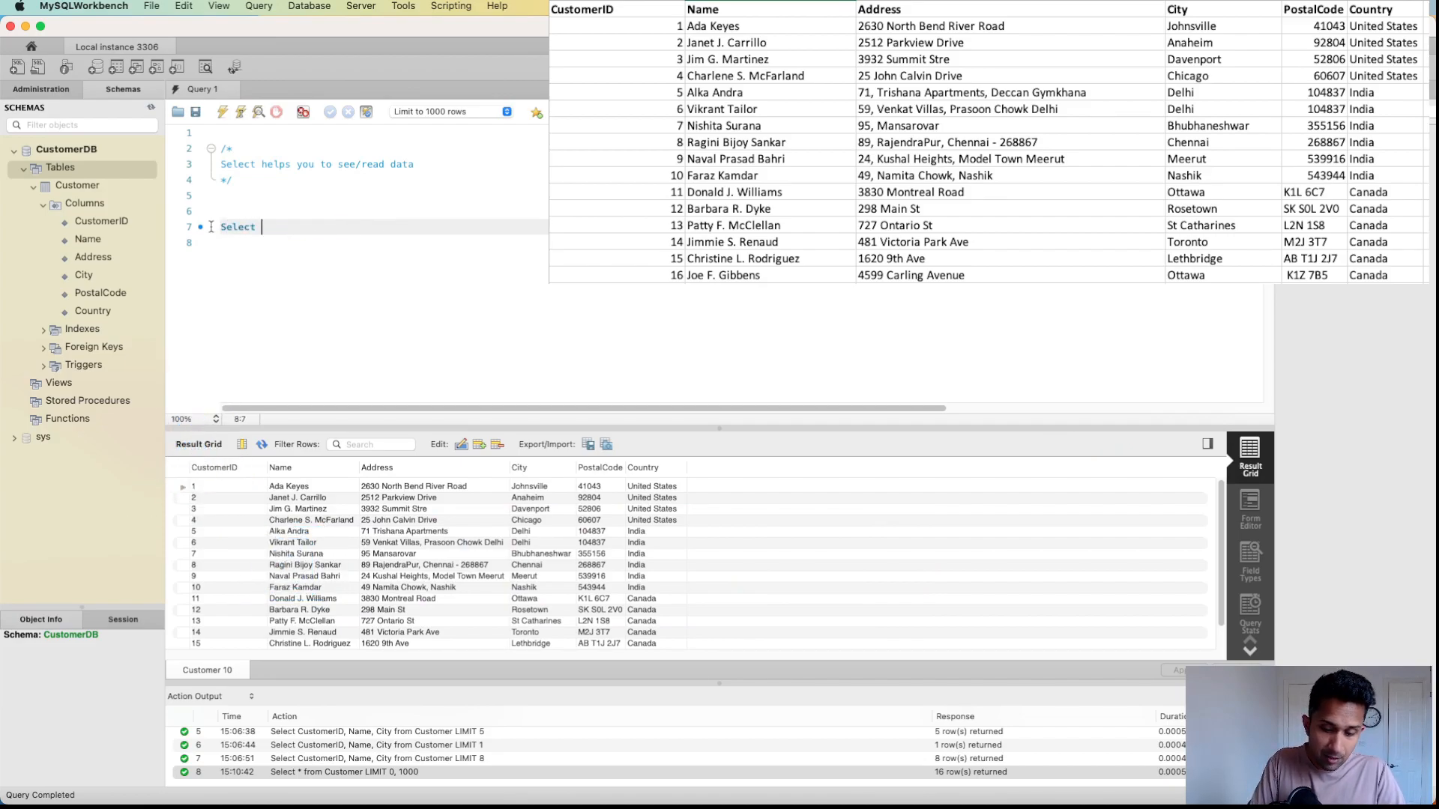
- Run SELECT * FROM Customer WHERE Country = 'India' and select the first row's Country cell
{"action": "type", "text": "* from Customer where"}
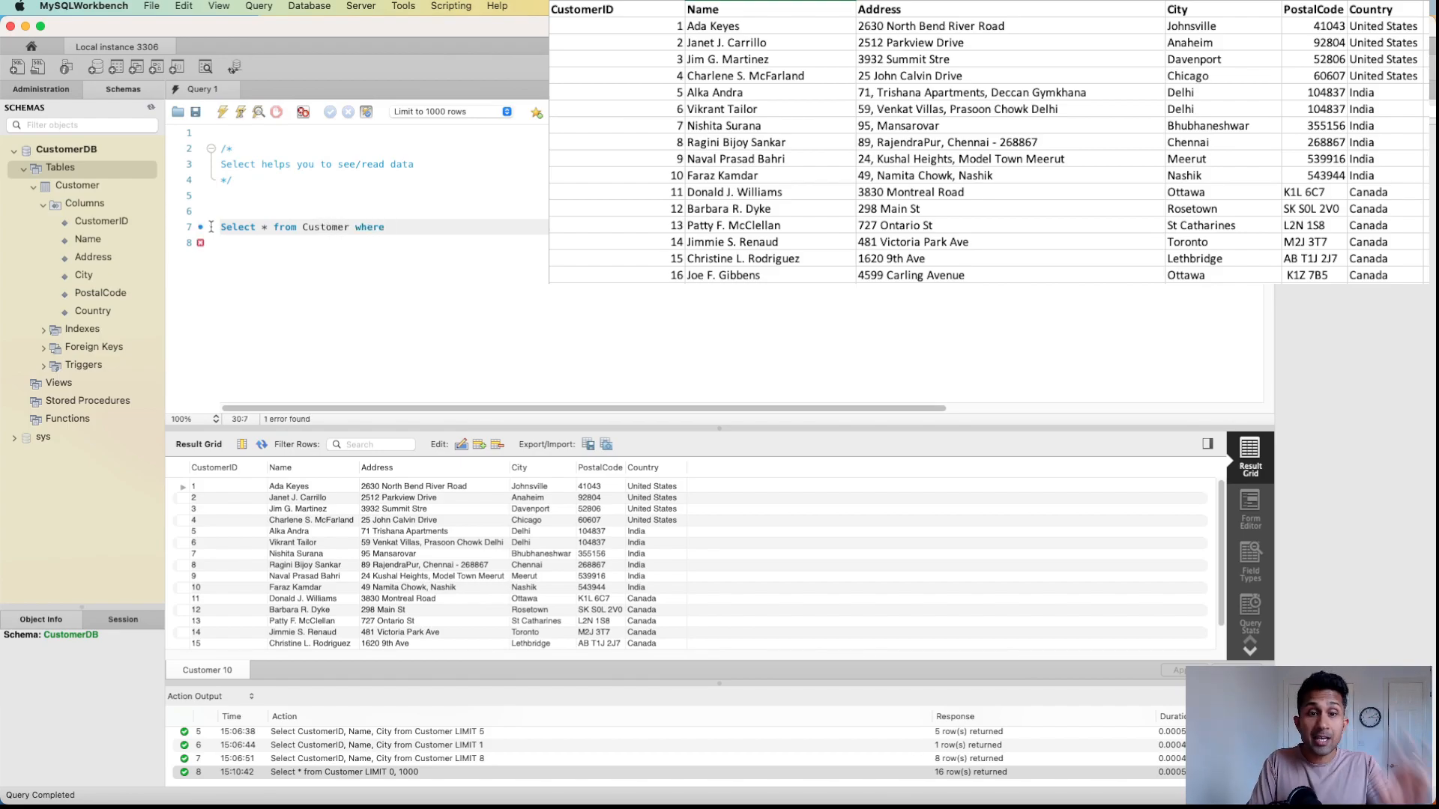
{"action": "type", "text": "Country"}
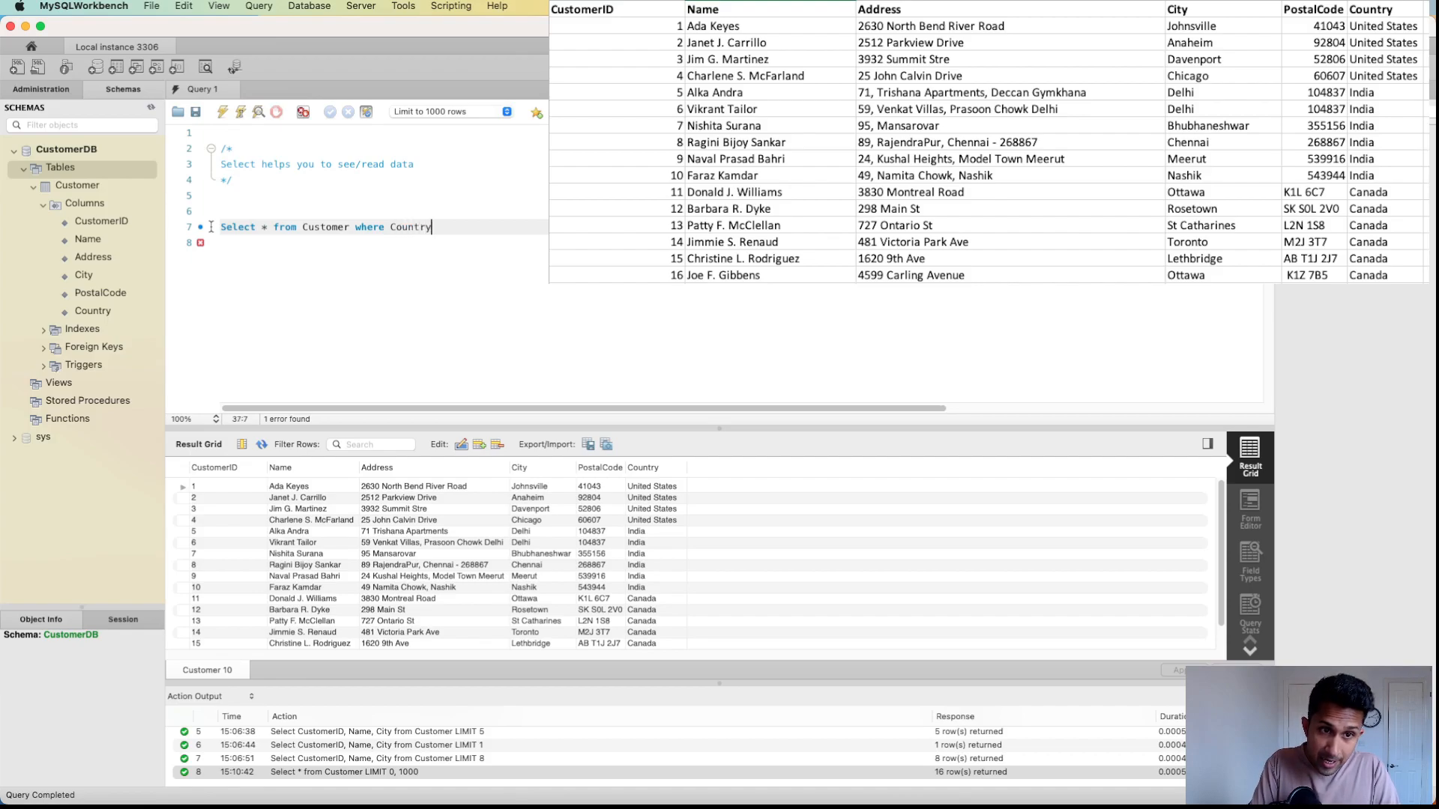
{"action": "type", "text": "="}
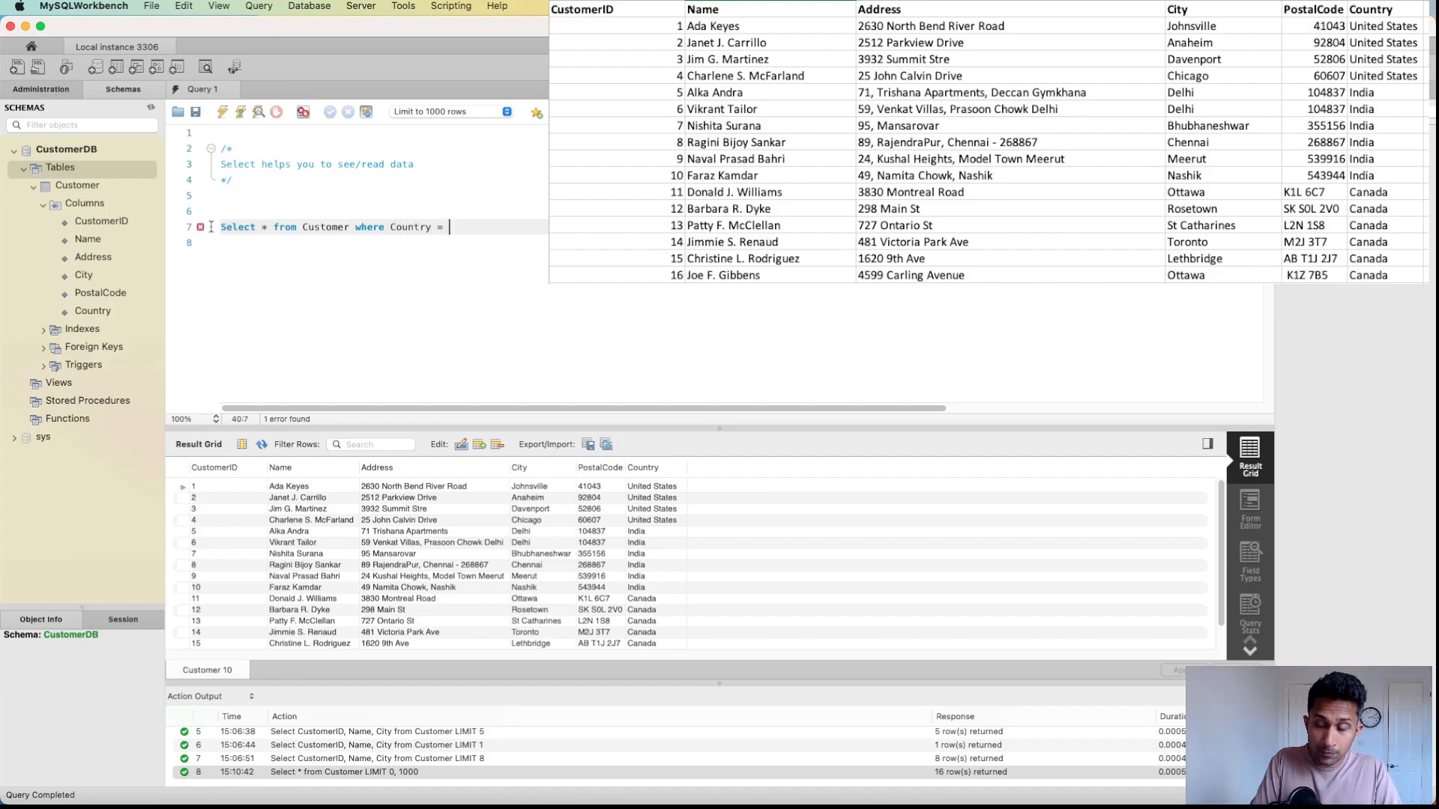
{"action": "type", "text": "'India'"}
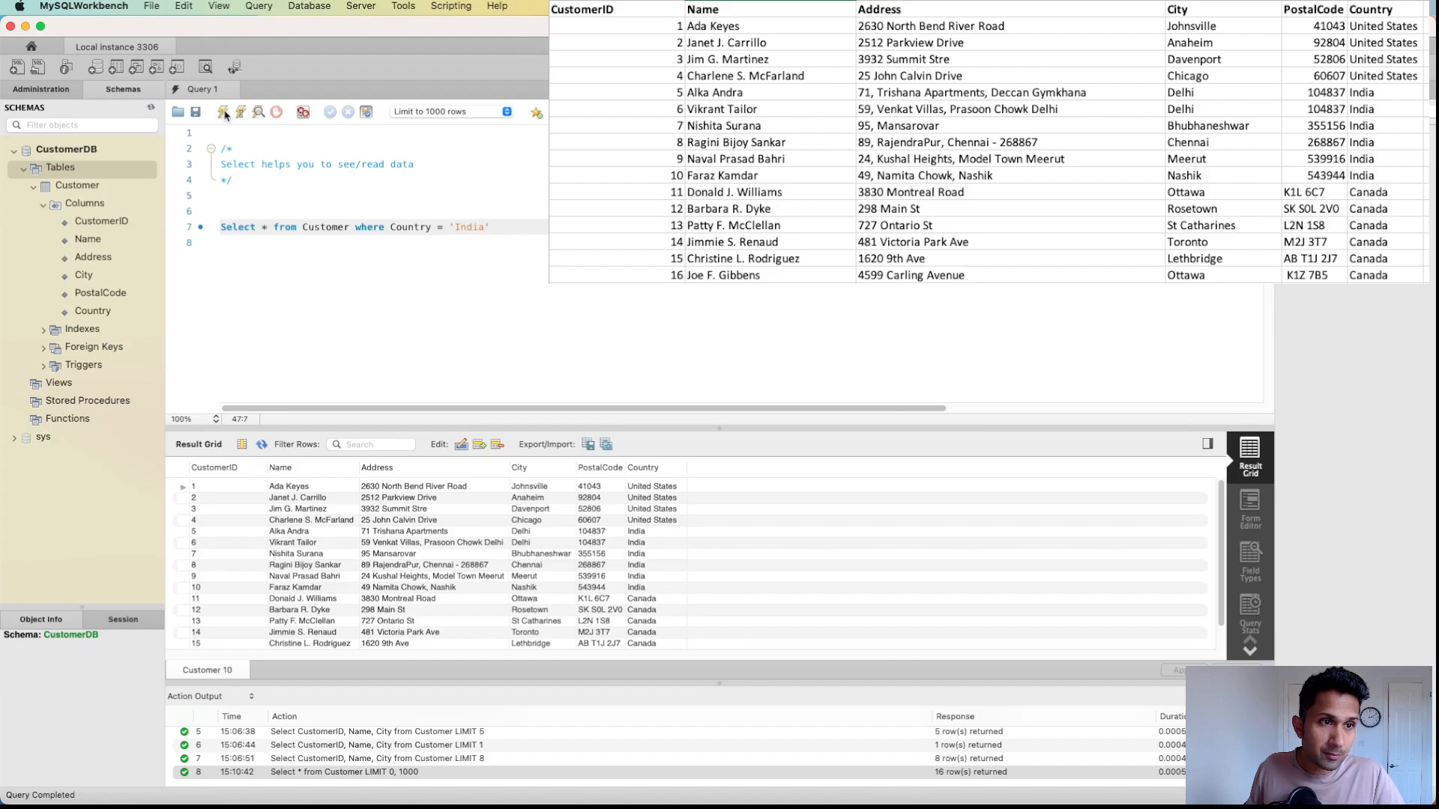
{"action": "left_click", "coordinate": [222, 111]}
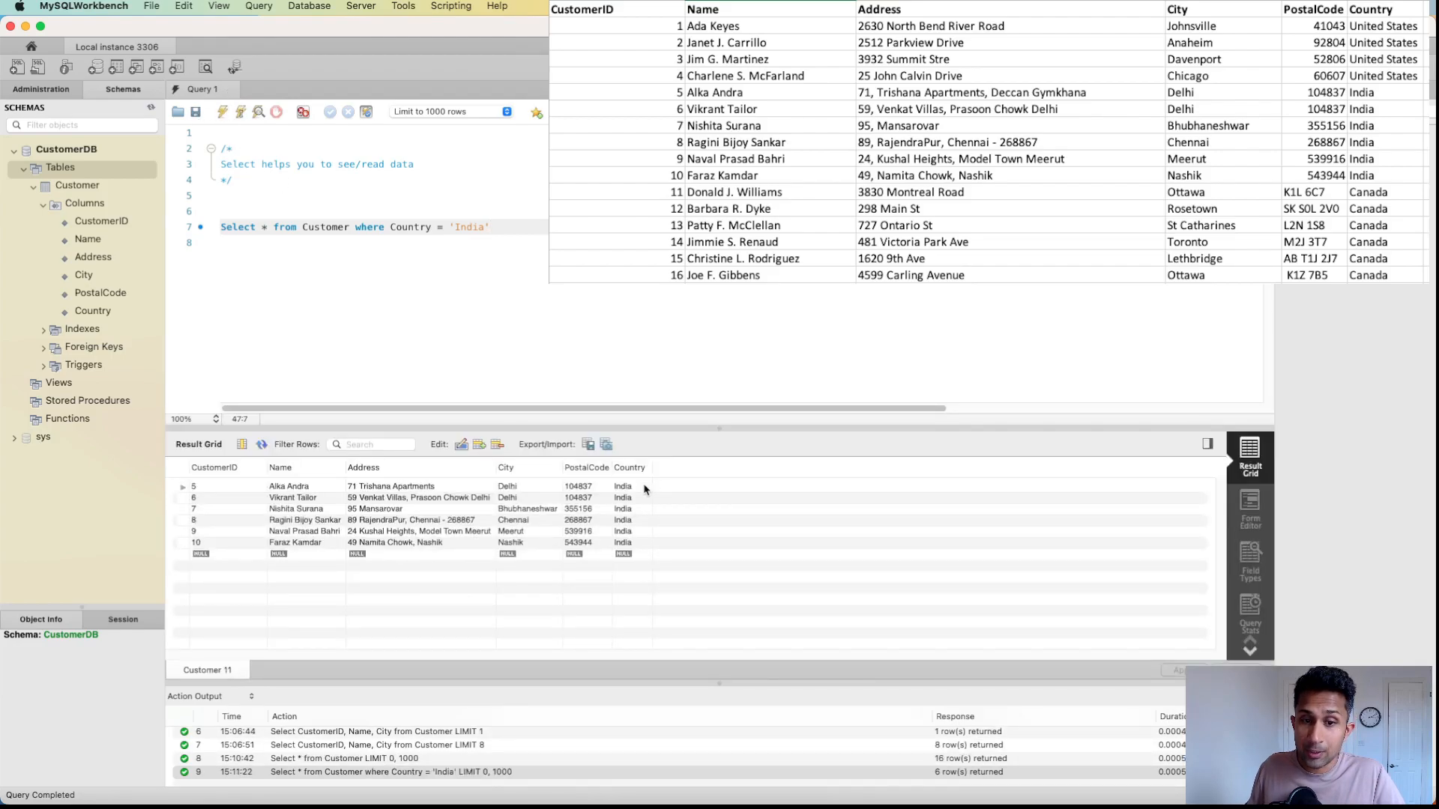
{"action": "left_click", "coordinate": [622, 485]}
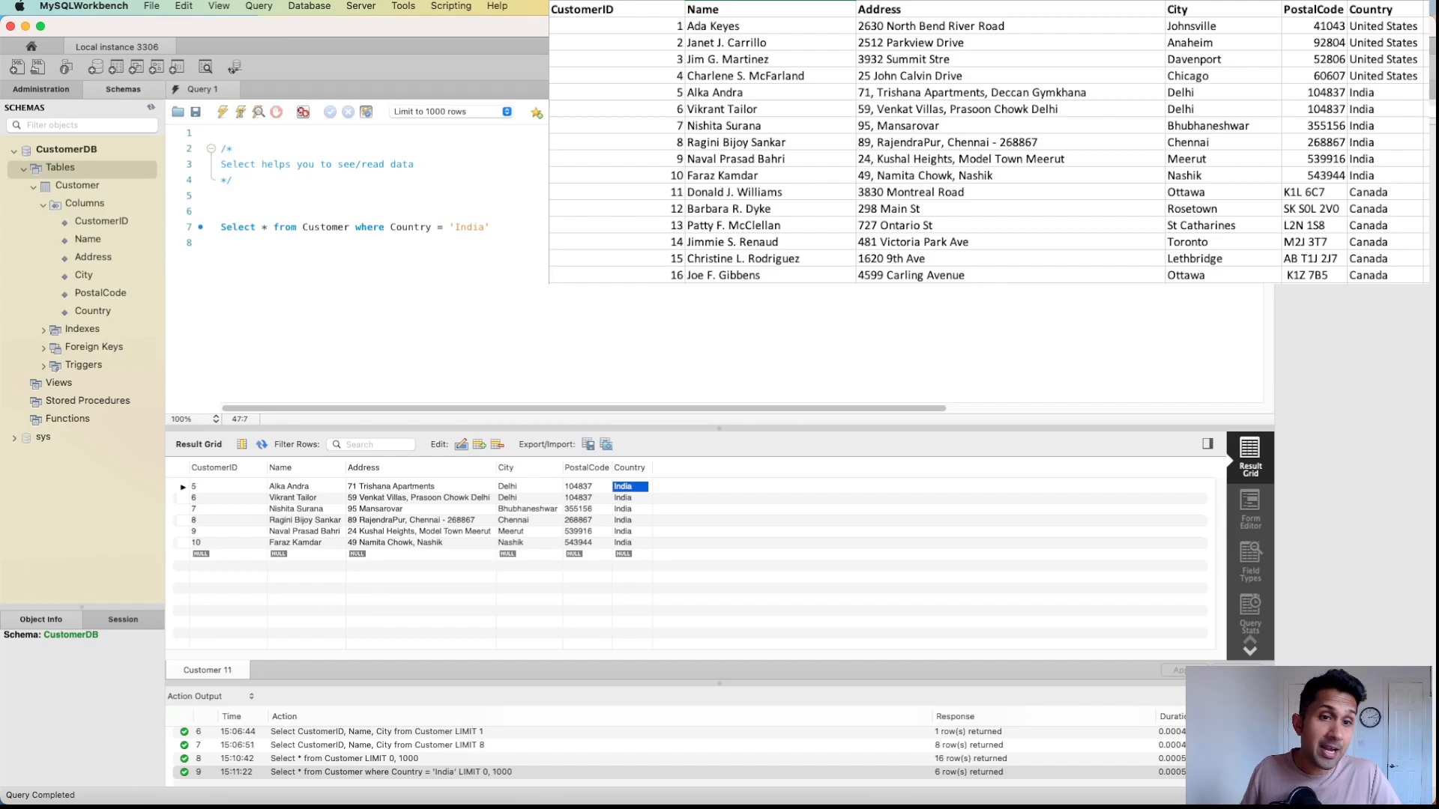
- Replace 'India' with 'United States' in the filter and run it, returning 4 rows
{"action": "double_click", "coordinate": [467, 226]}
{"action": "type", "text": "United "}
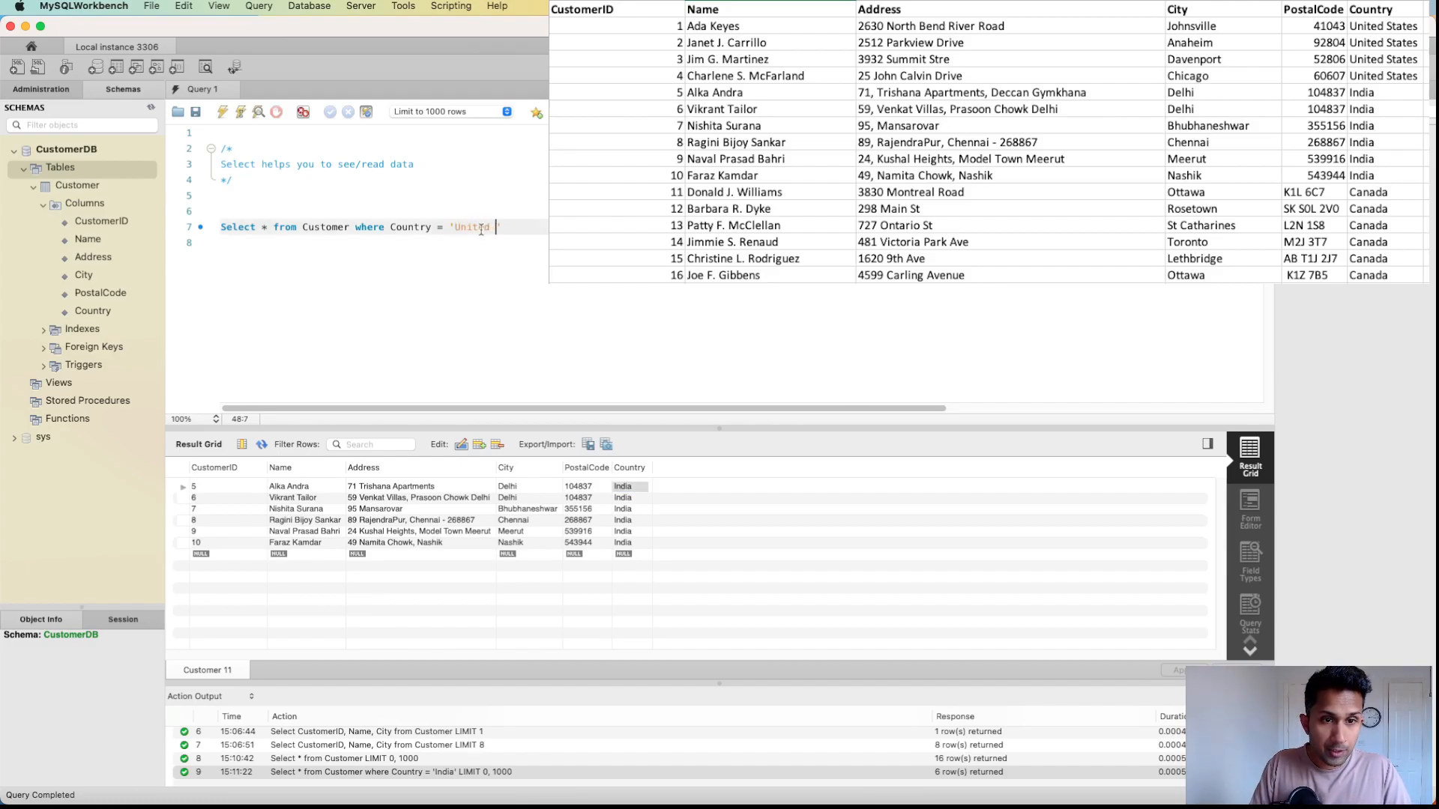
{"action": "type", "text": "States"}
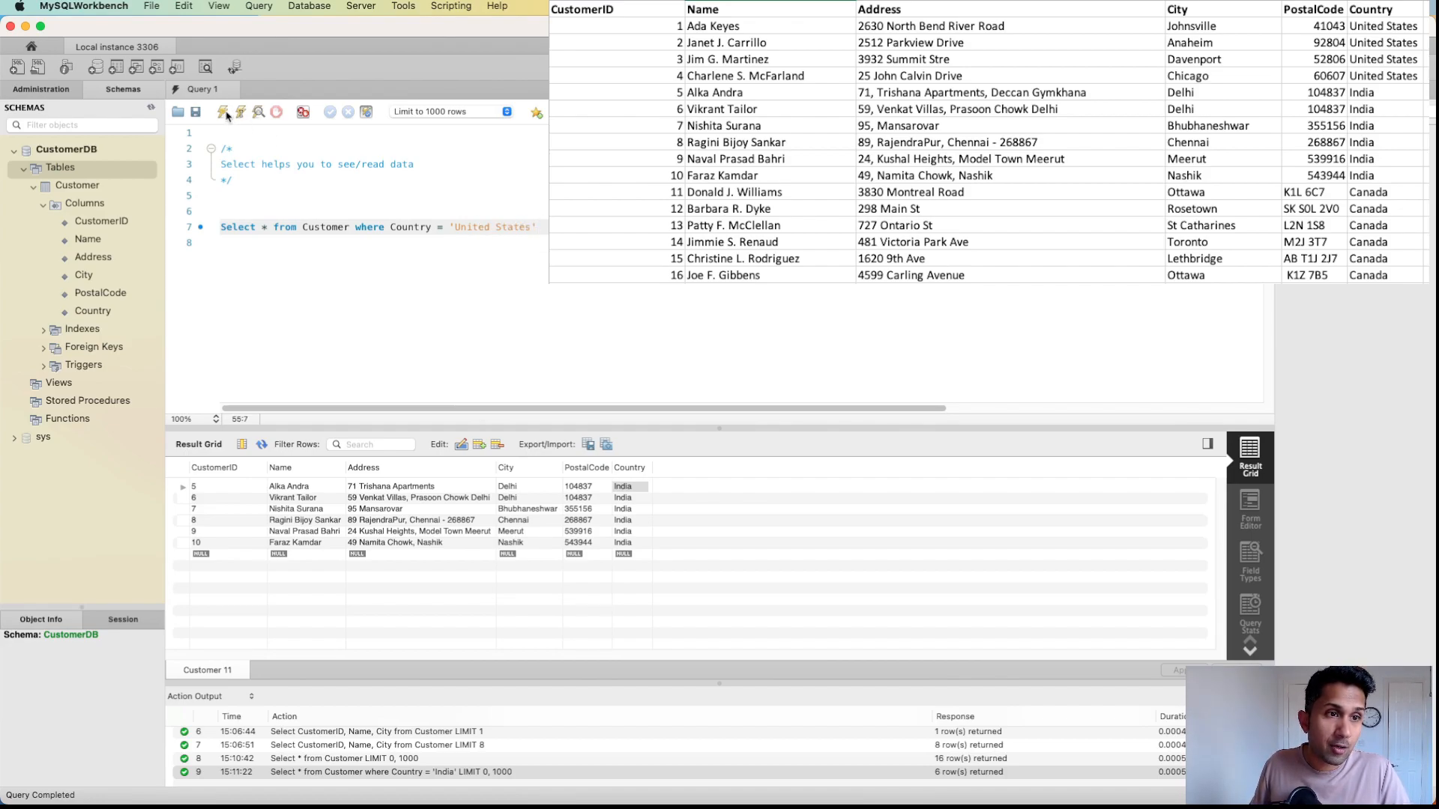
{"action": "left_click", "coordinate": [222, 111]}
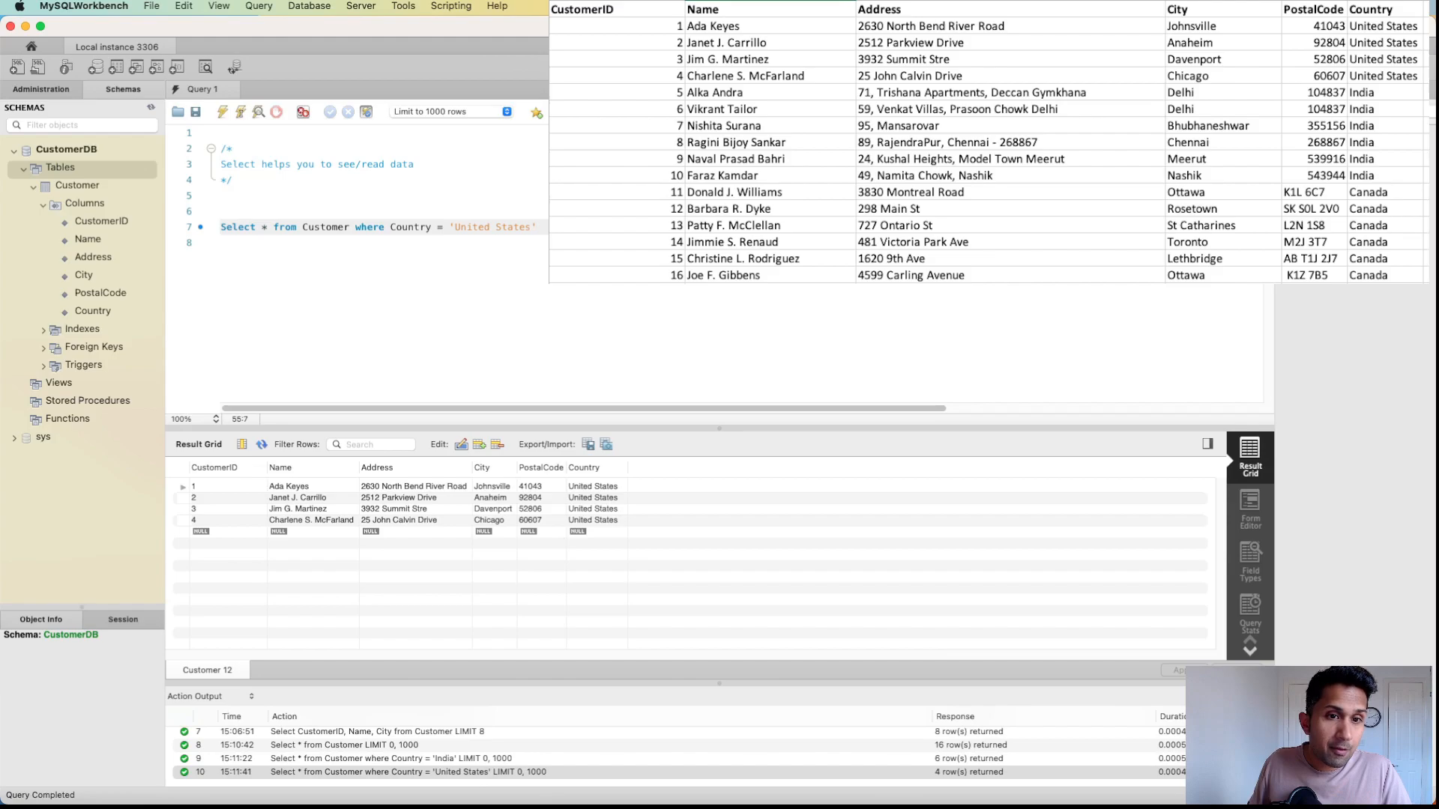
{"action": "mouse_move", "coordinate": [595, 287]}
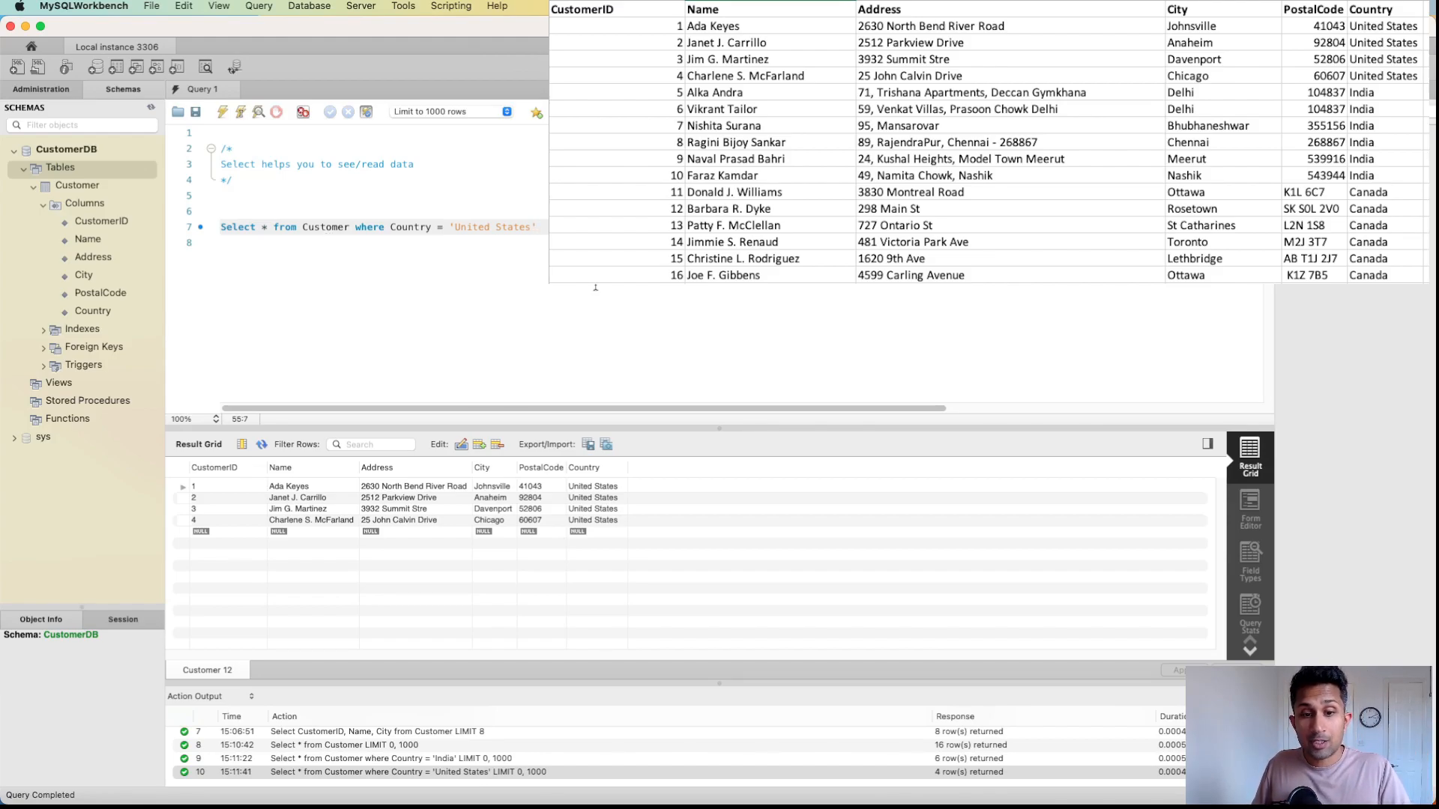
- Change the filter value from 'United States' to 'Canada'
{"action": "left_click_drag", "start_coordinate": [531, 226], "coordinate": [473, 226]}
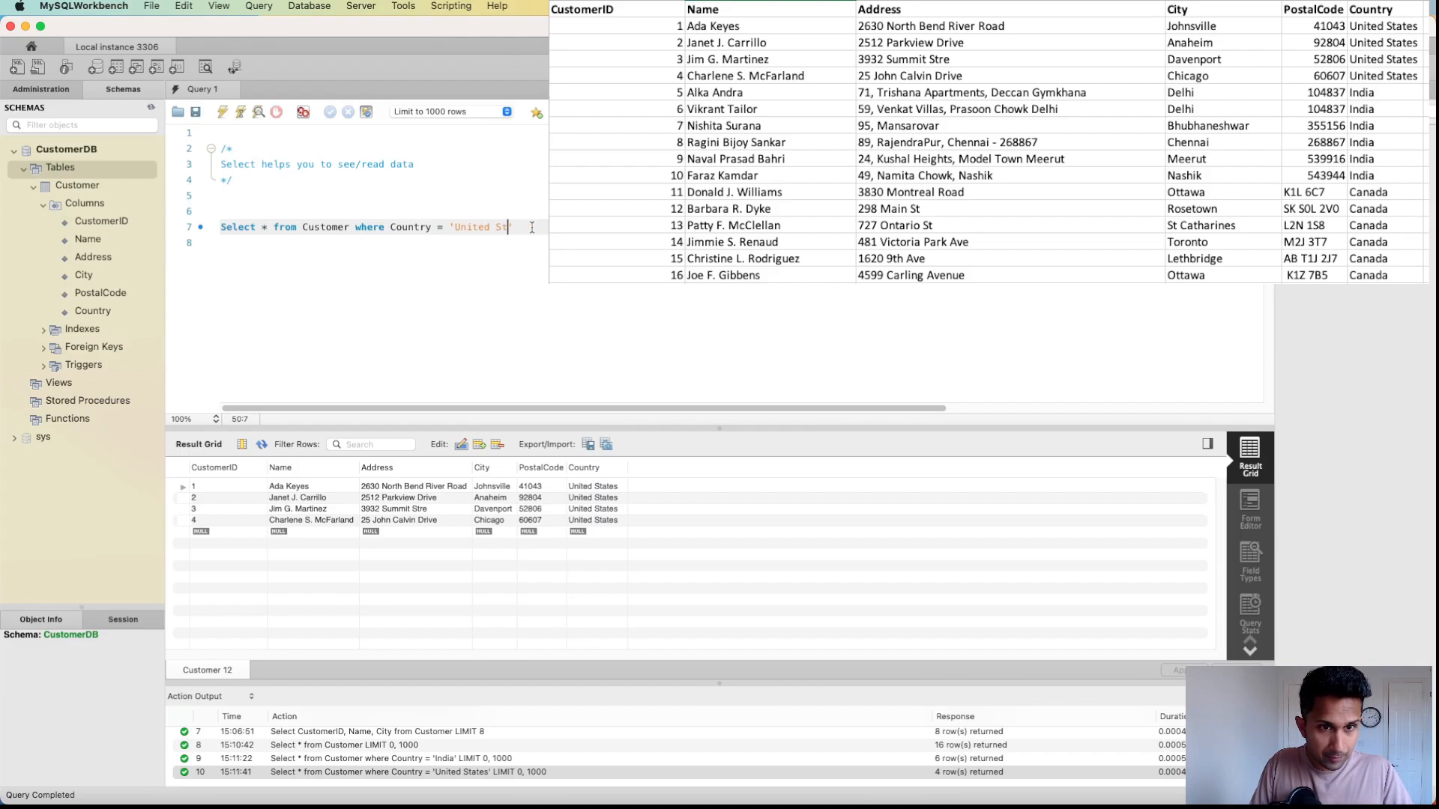
{"action": "key", "text": "Backspace"}
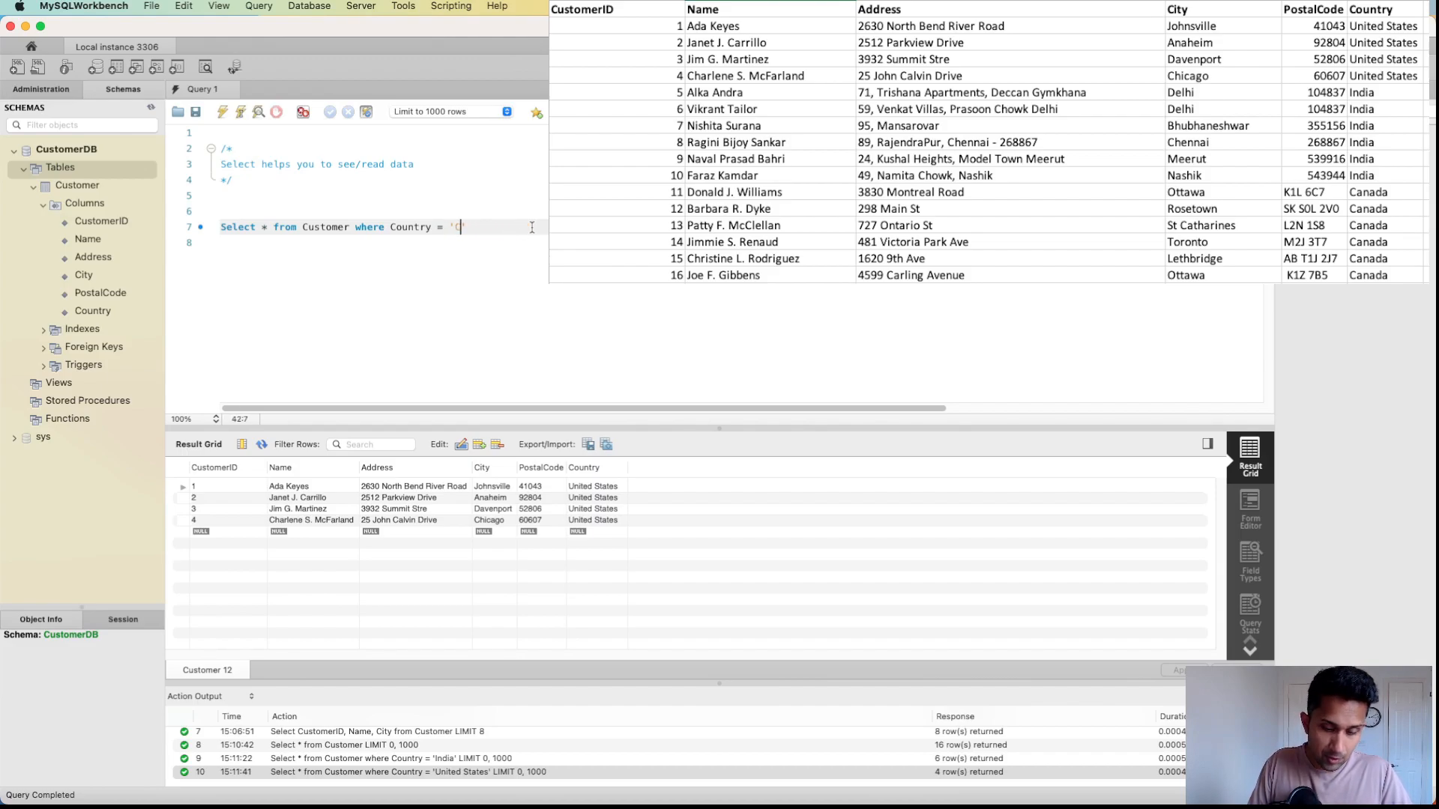
{"action": "type", "text": "anada"}
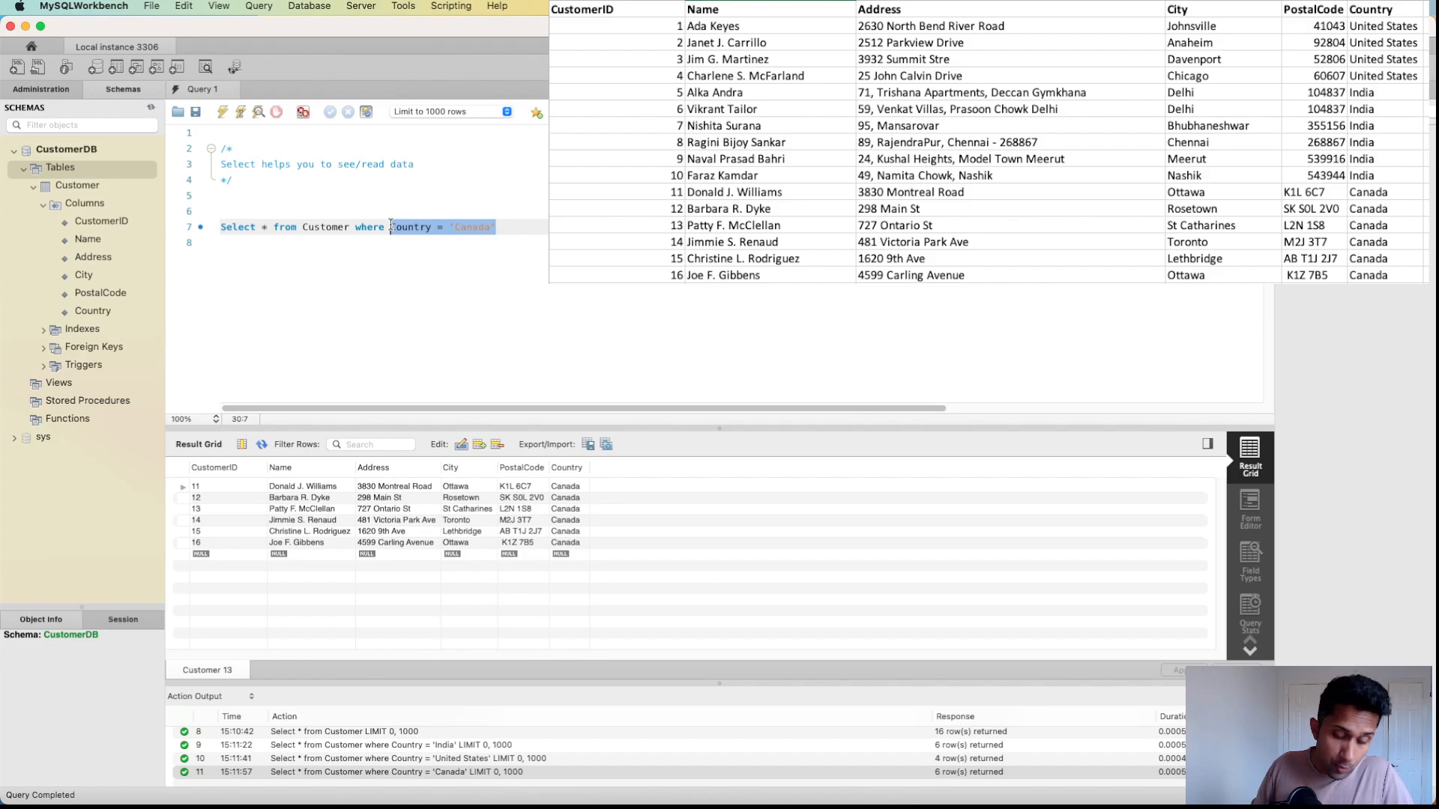
- Rewrite the WHERE condition as CustomerID = 1 to return only Ada Keyes
{"action": "type", "text": "Custo"}
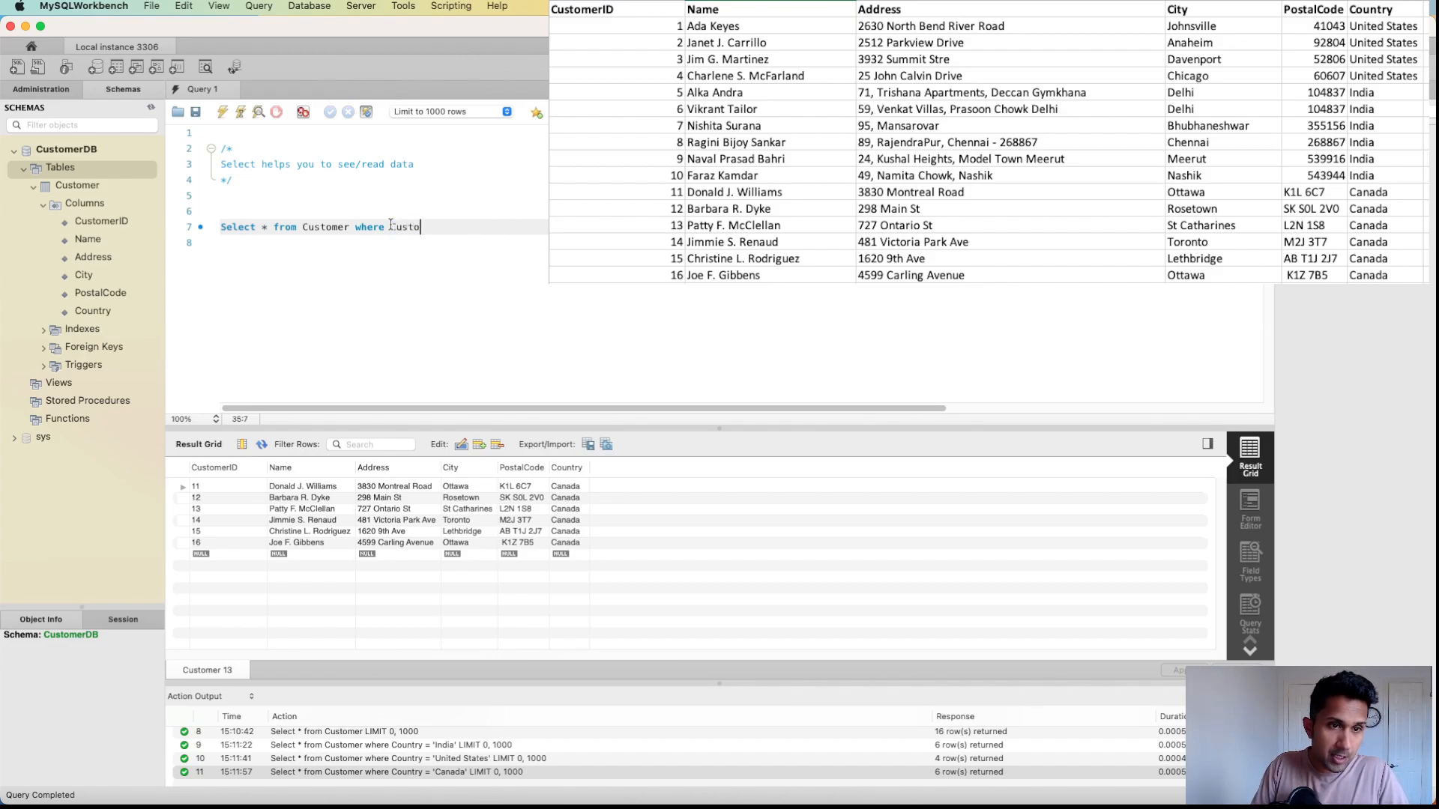
{"action": "type", "text": "merID ="}
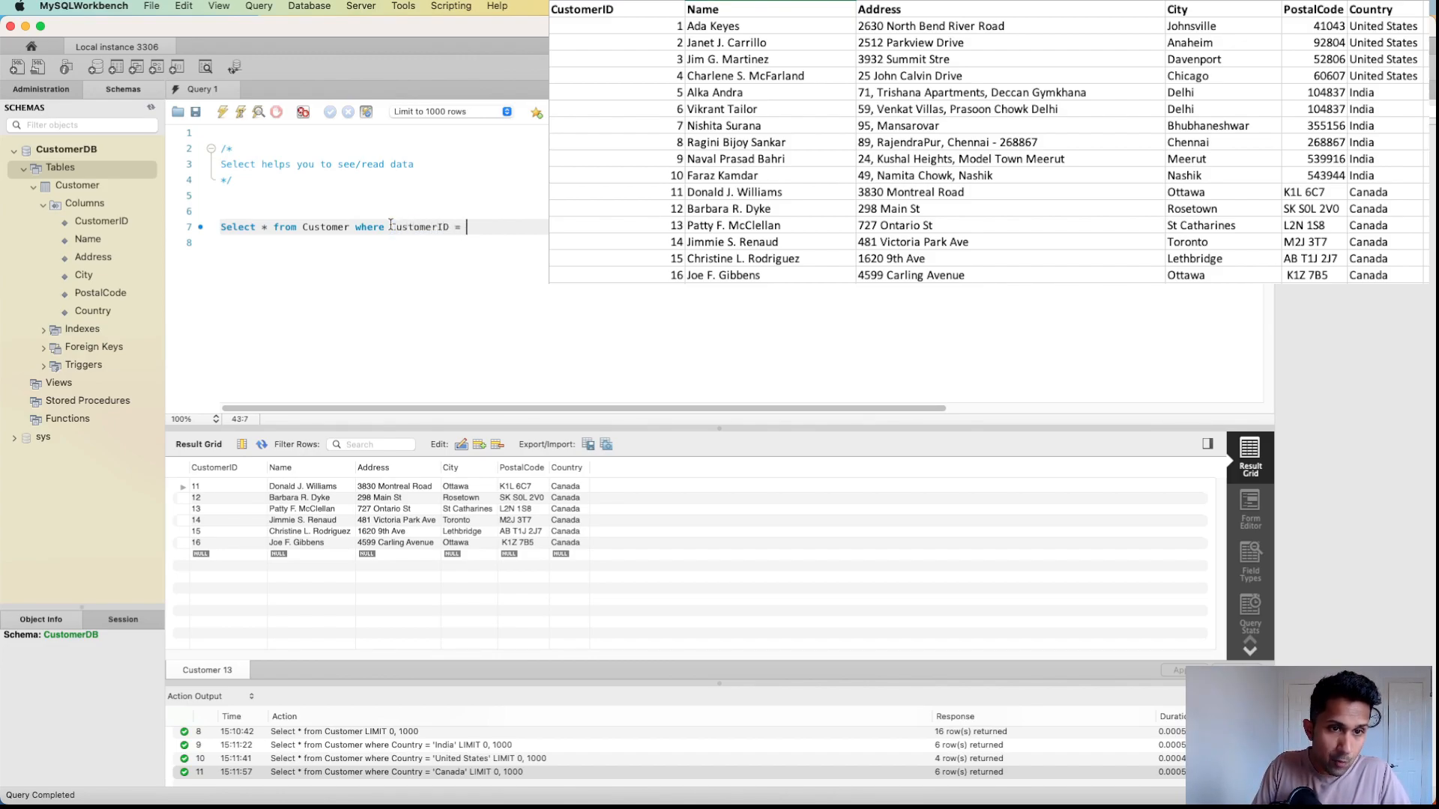
{"action": "type", "text": "1"}
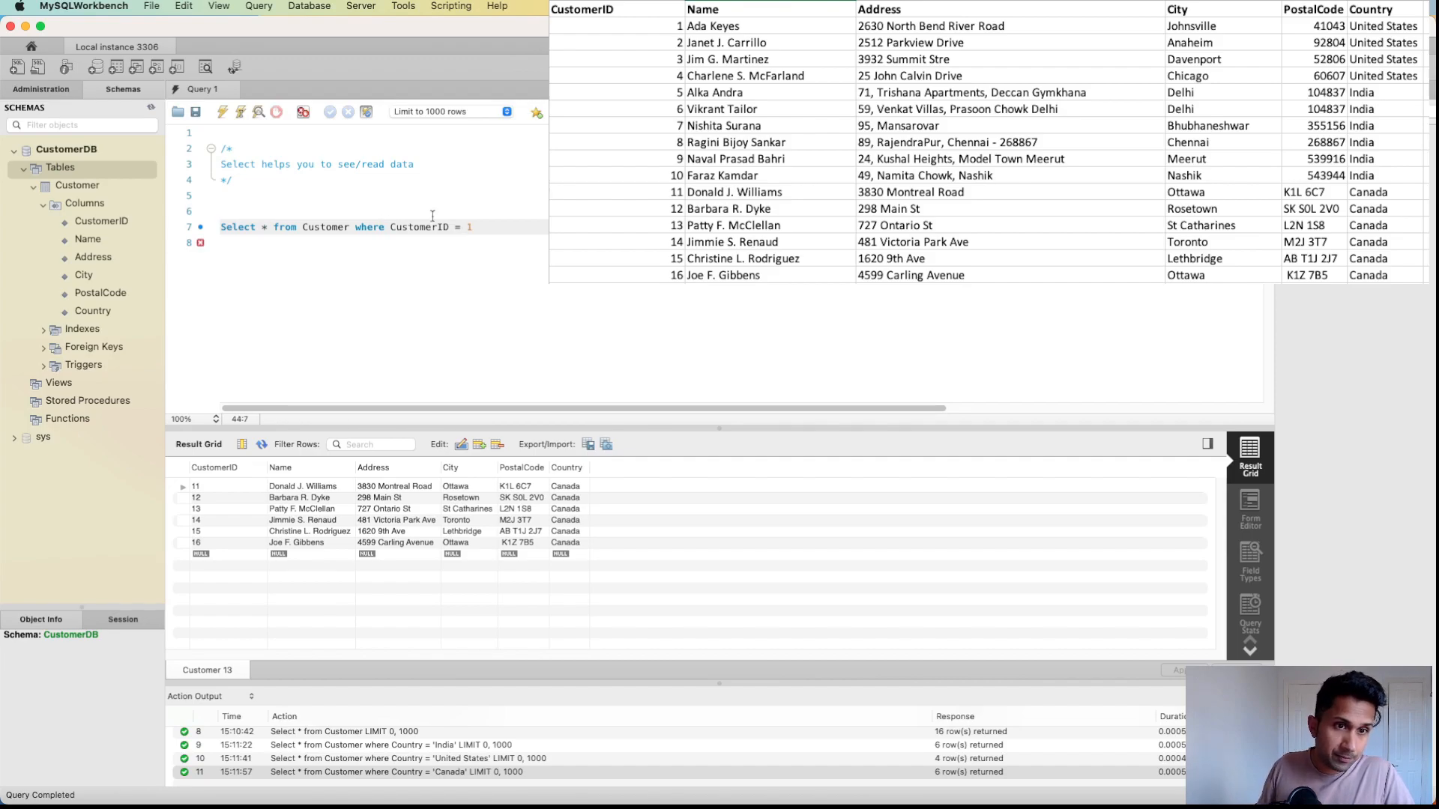
{"action": "left_click_drag", "start_coordinate": [221, 227], "coordinate": [472, 226]}
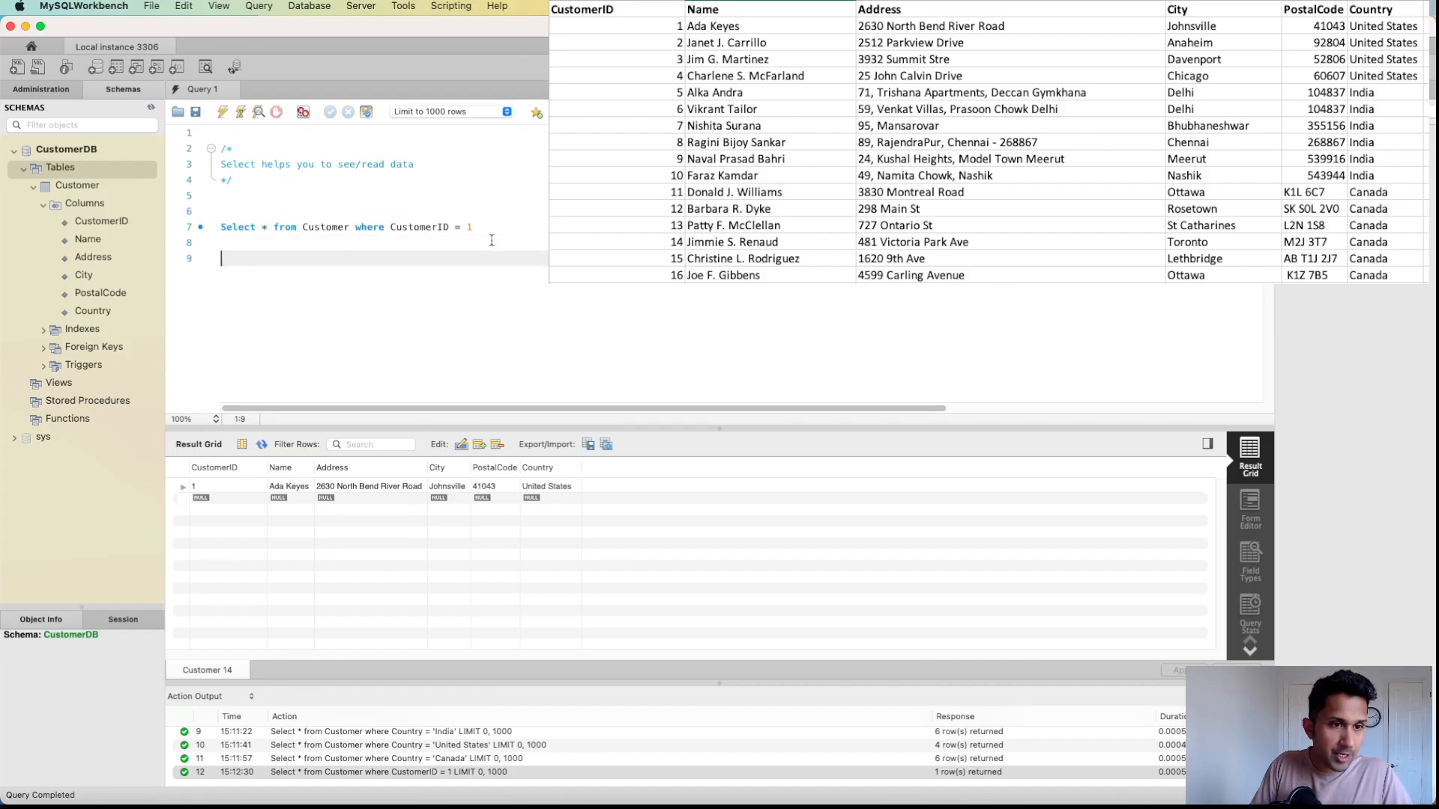
- Type a draft query SELECT * FROM Customer WHERE Country = 'India' on another line
{"action": "type", "text": "Select *"}
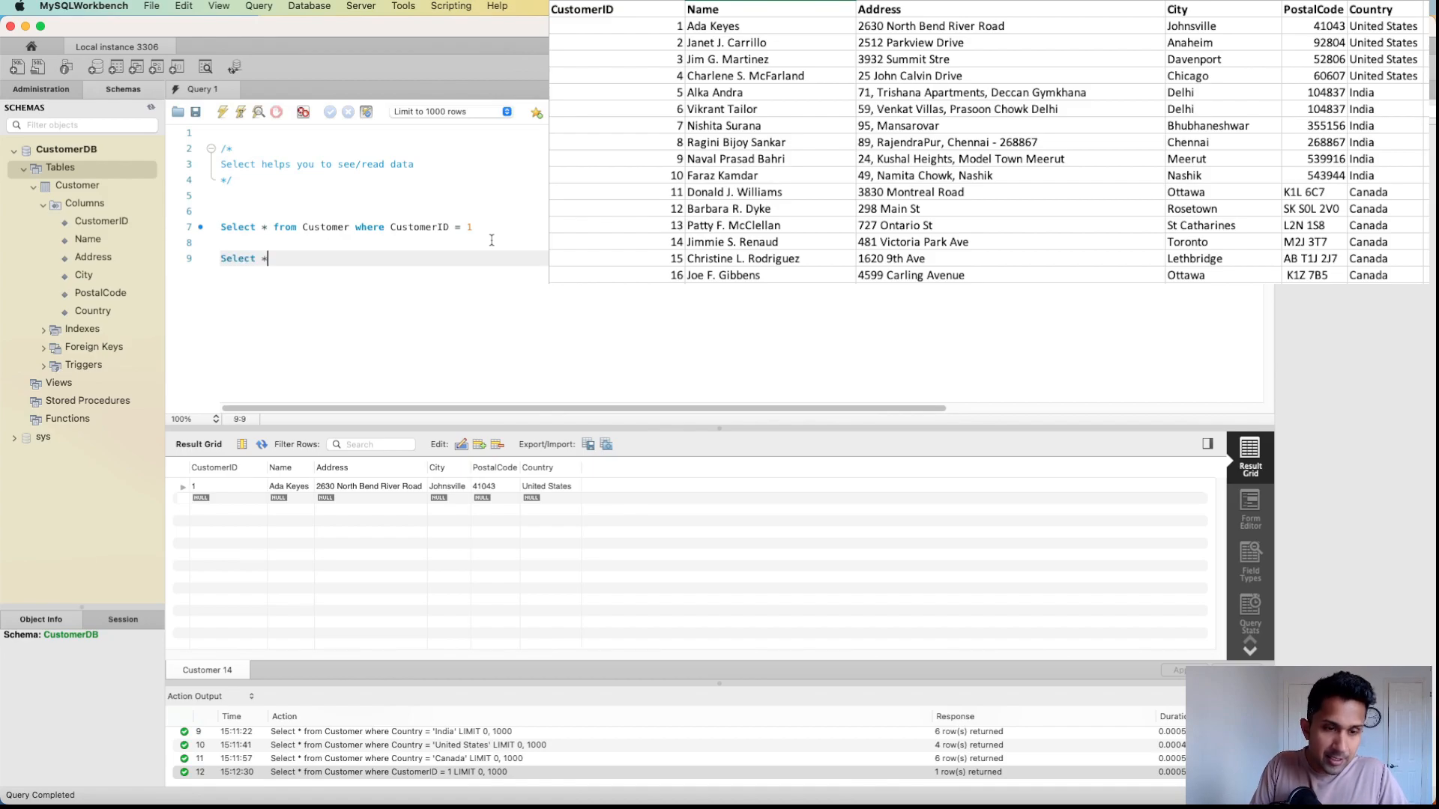
{"action": "type", "text": "from Custome"}
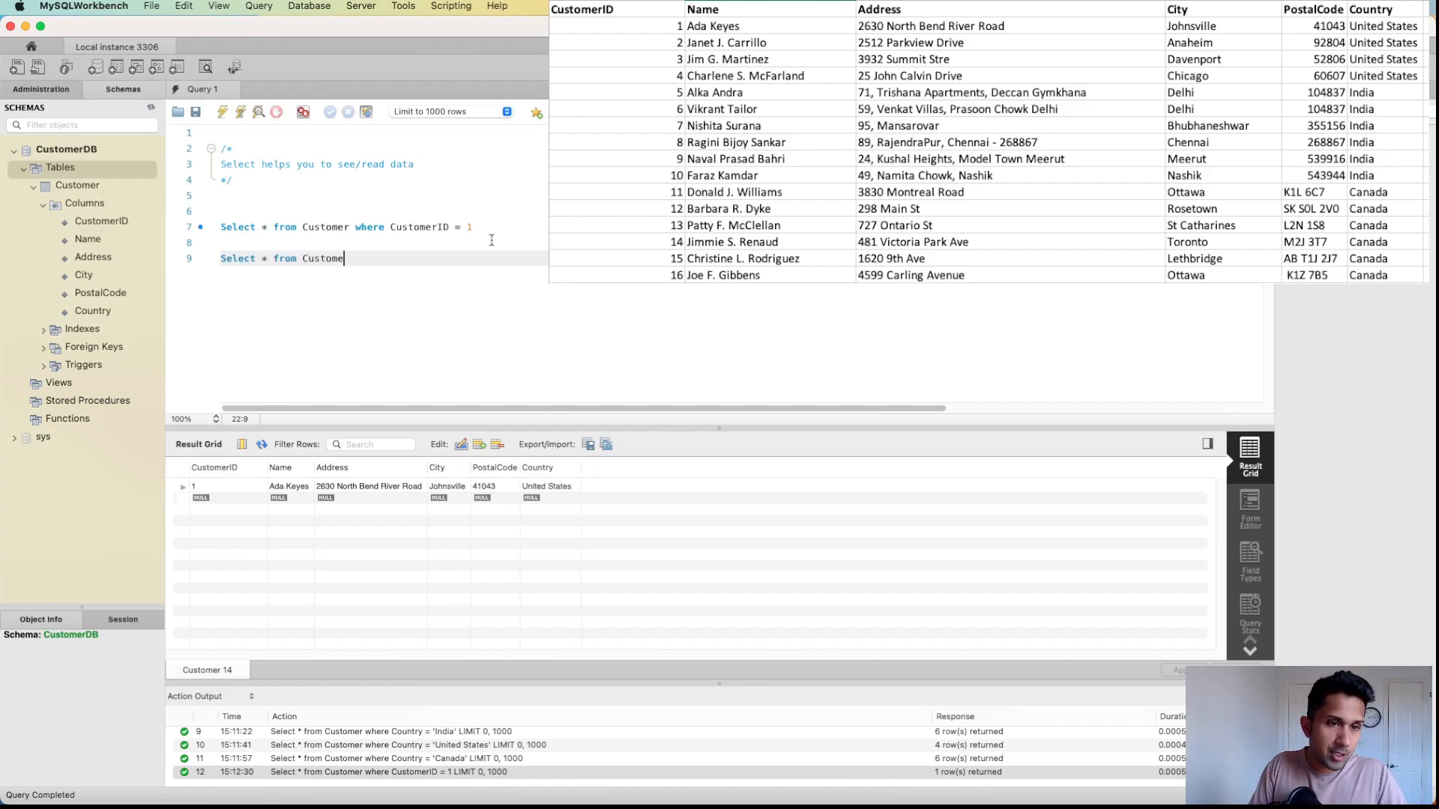
{"action": "type", "text": "where Country"}
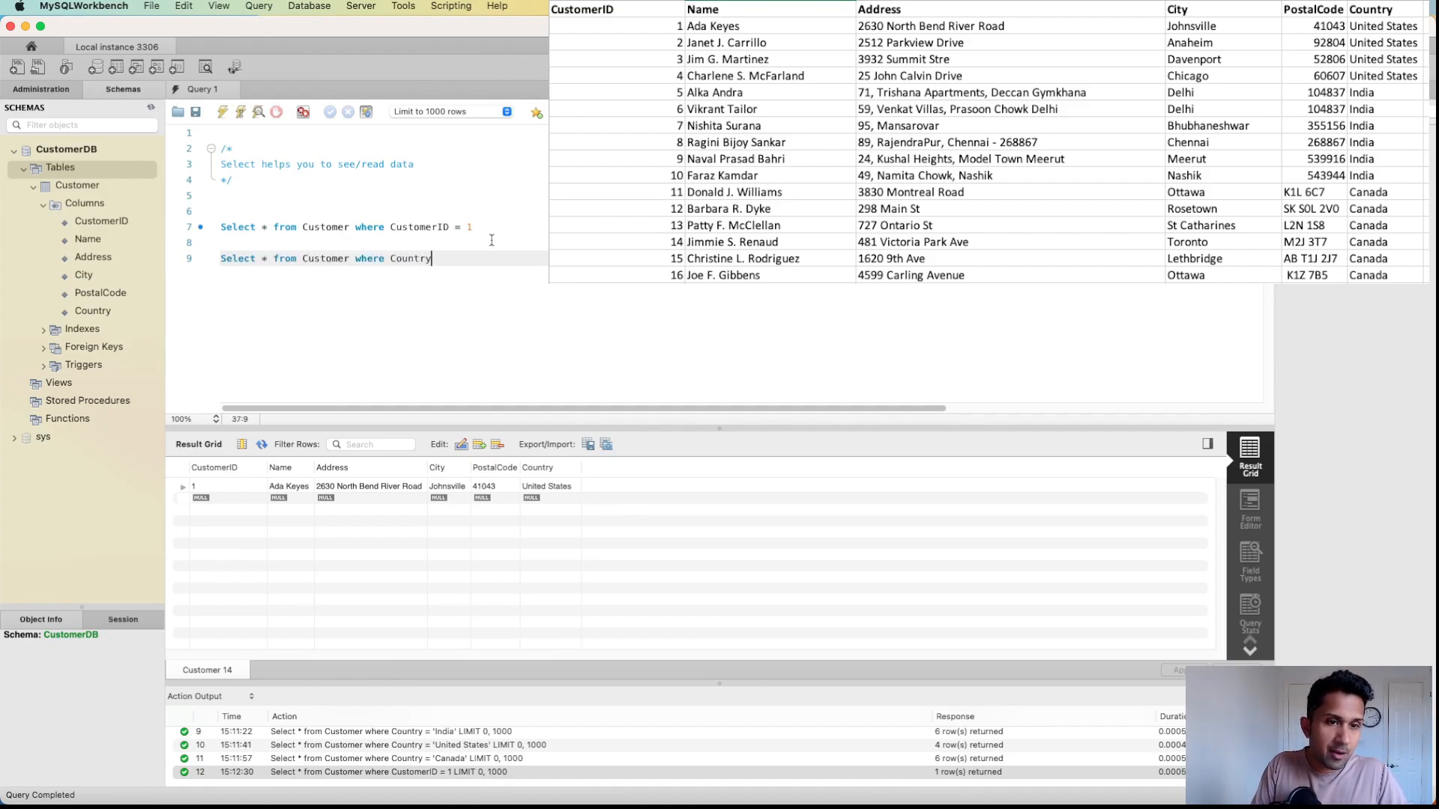
{"action": "type", "text": "= 'Indi"}
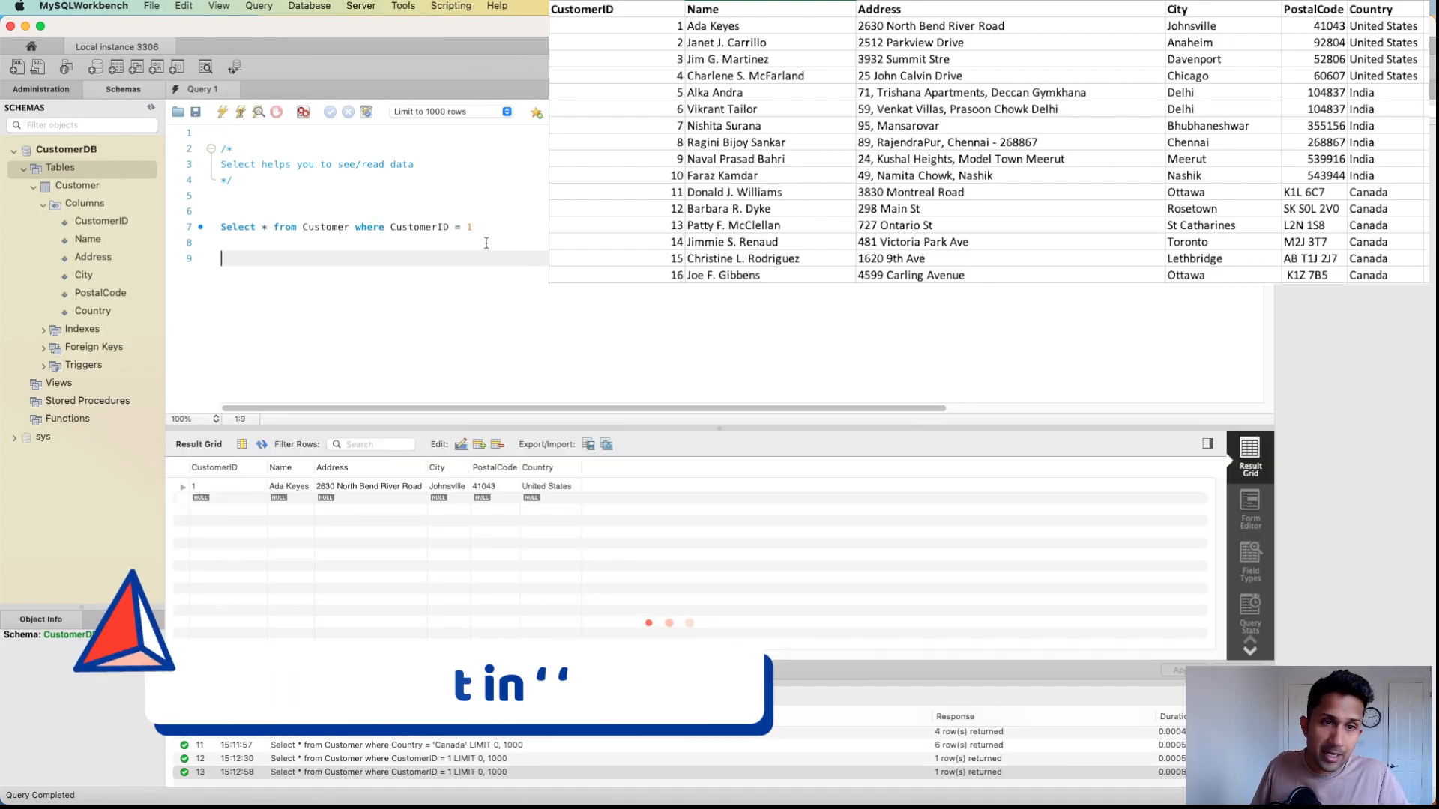
- Change the filter to CustomerID = 5 and run the query
{"action": "key", "text": "backspace"}
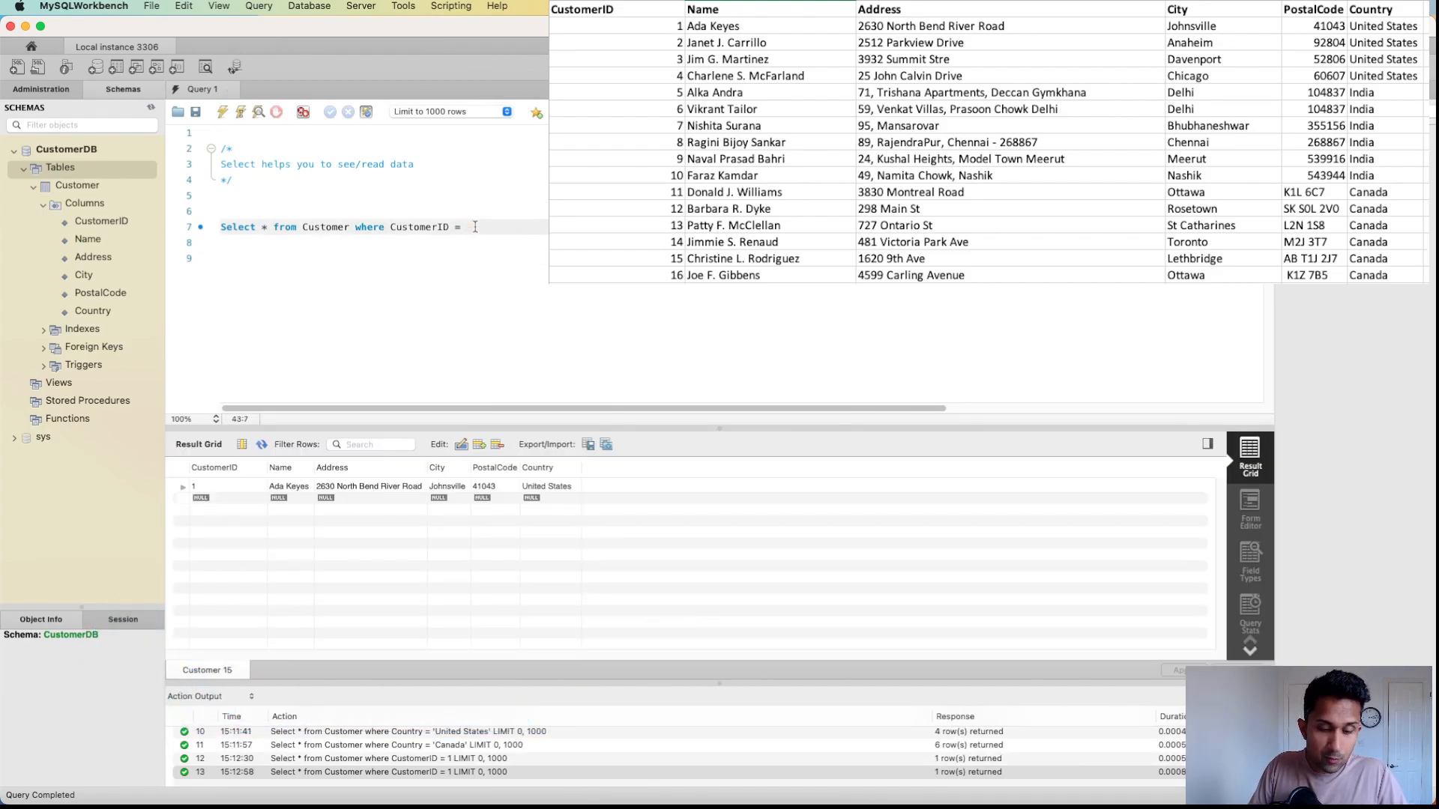
{"action": "type", "text": "5"}
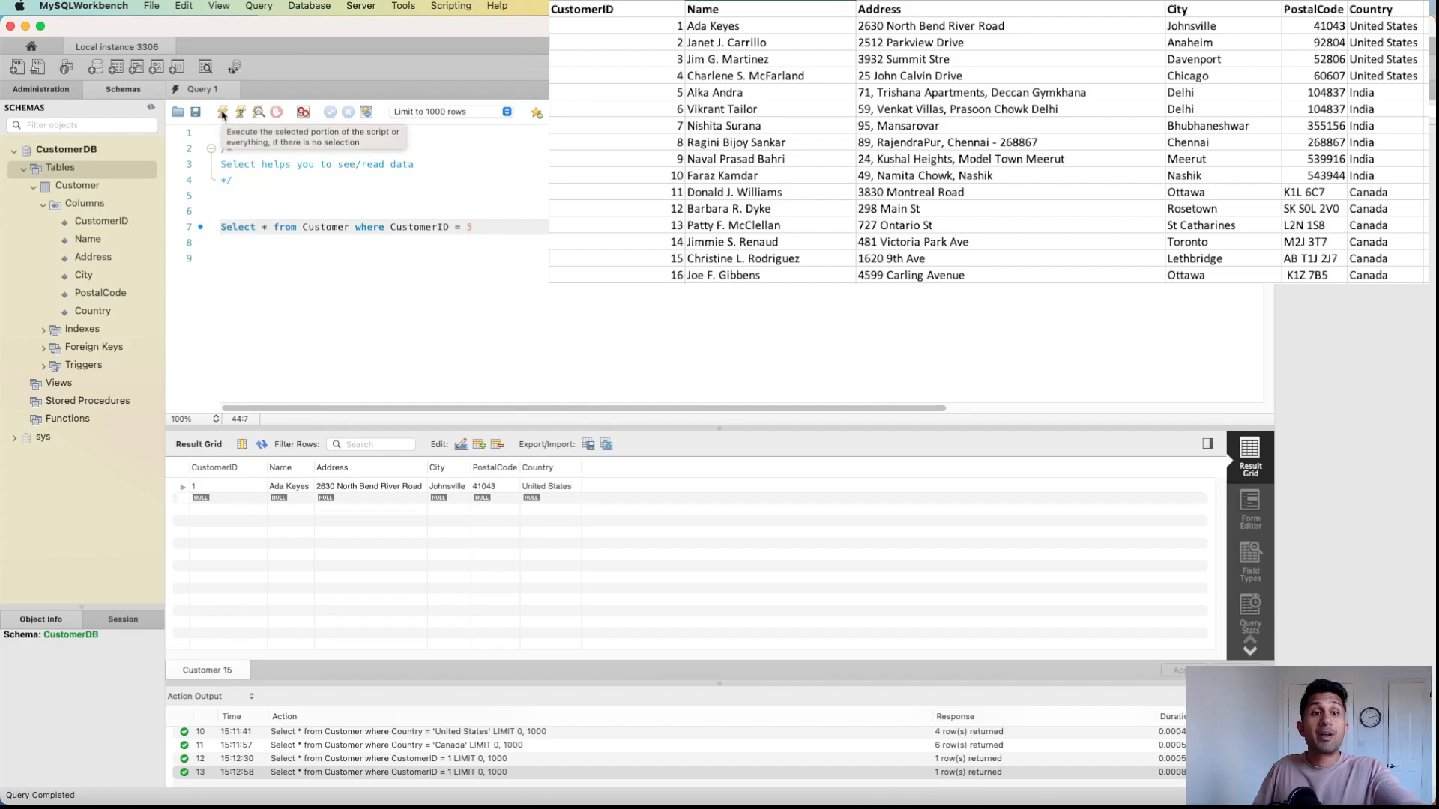
{"action": "left_click", "coordinate": [221, 111]}
{"action": "type", "text": ">"}
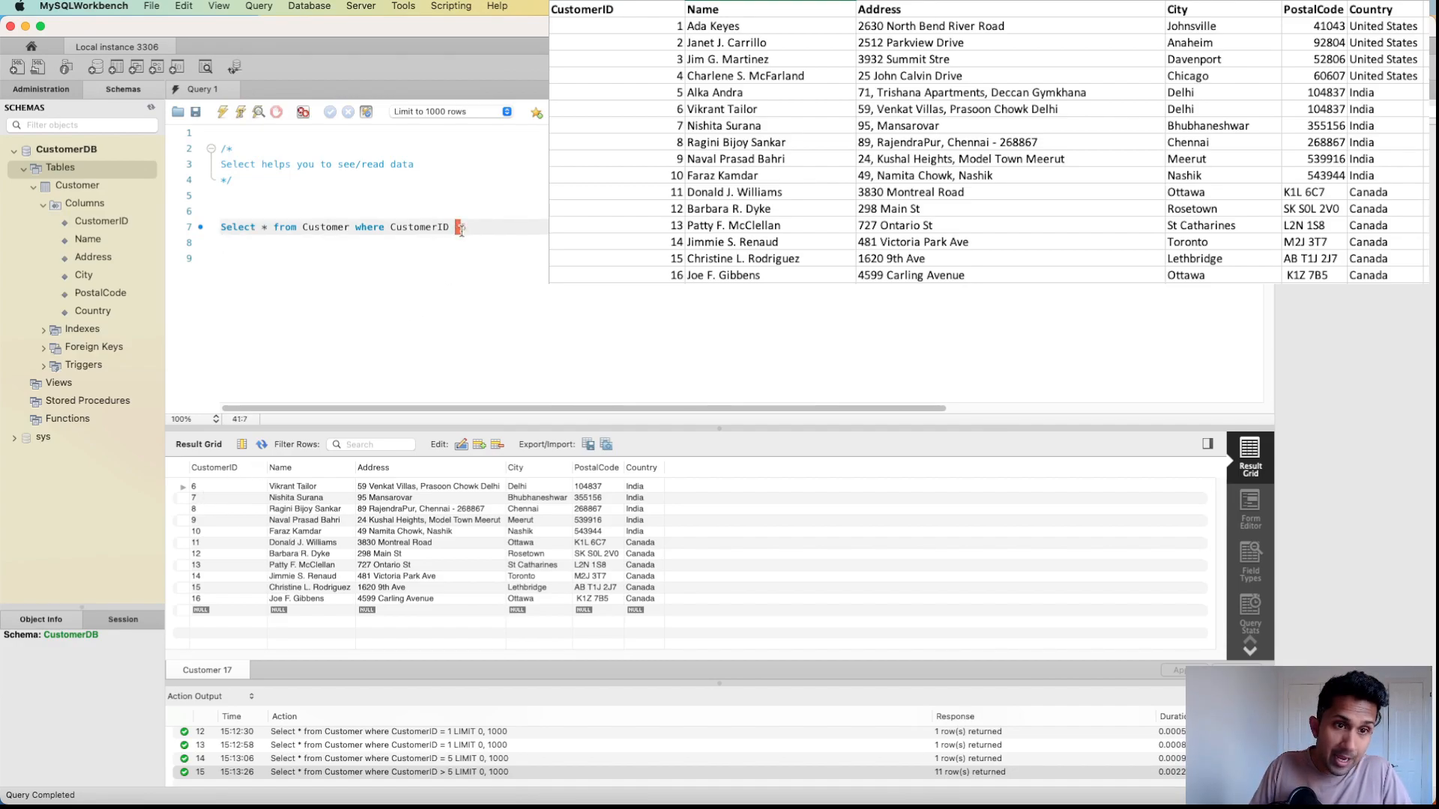
- Filter by CustomerID < 5, returning IDs 1–4, then remove the '< 5' comparison
{"action": "type", "text": "< 5"}
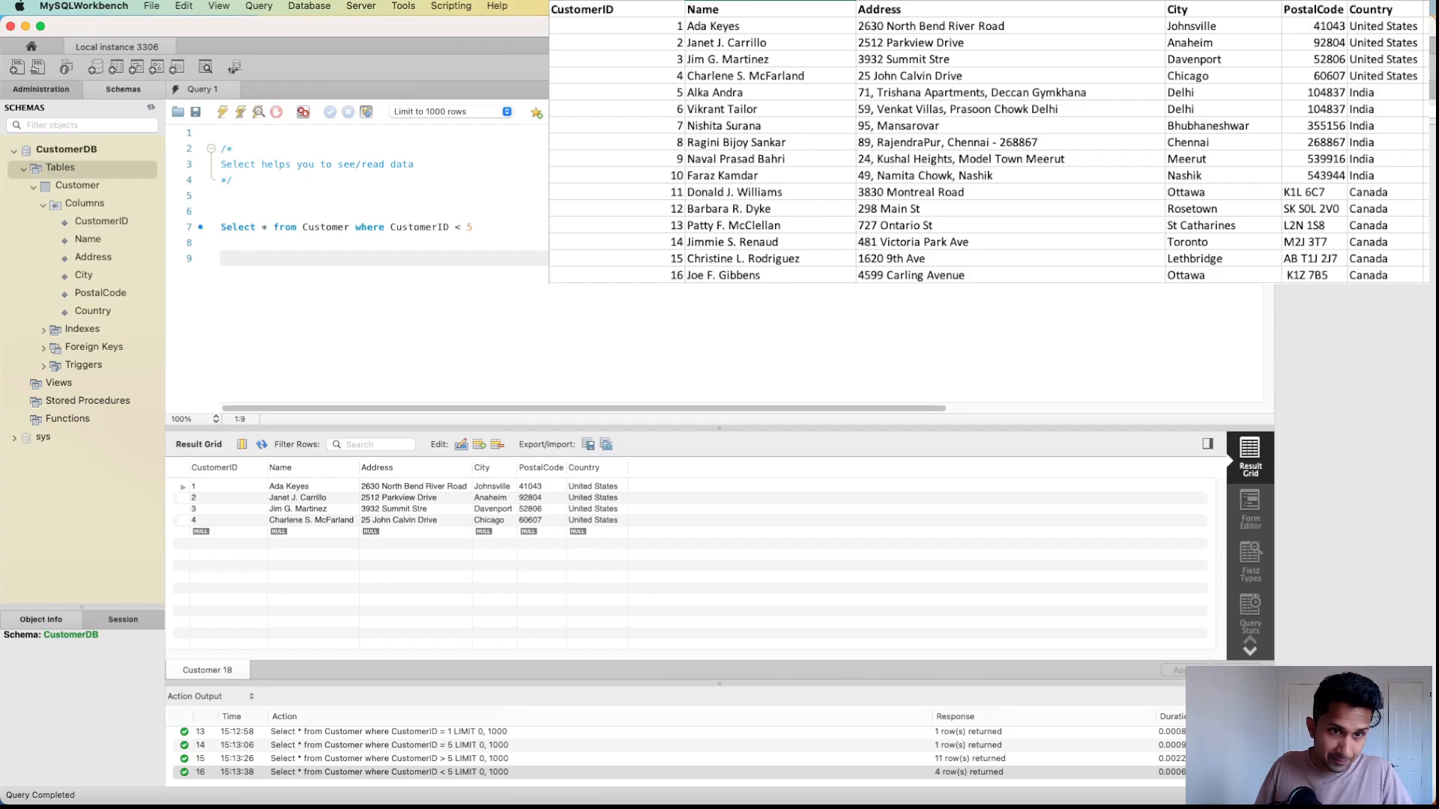
{"action": "key", "text": "Backspace"}
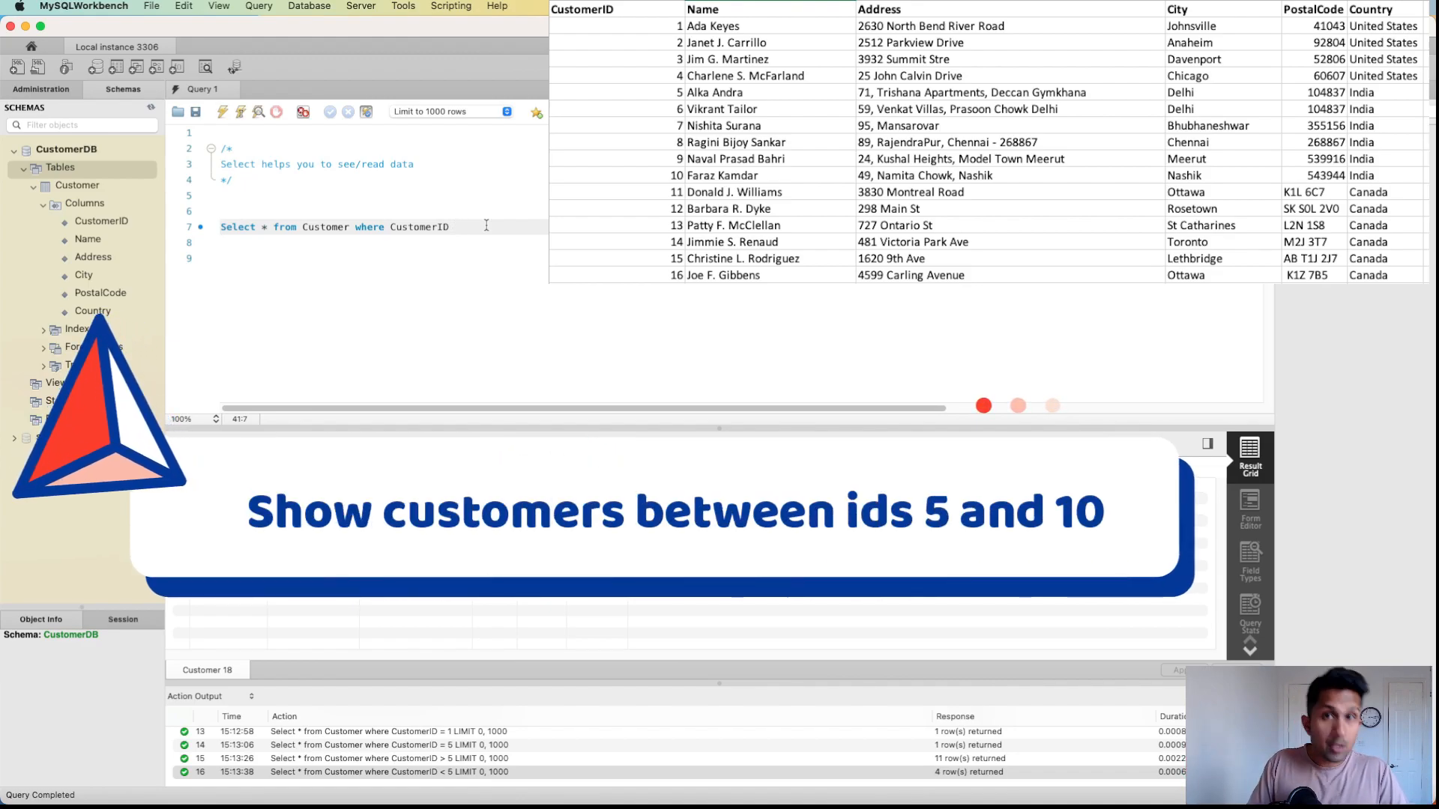
- Run the filter CustomerID BETWEEN 5 AND 10, returning the six customers with IDs 5–10
{"action": "type", "text": "BETWEEN 5 and"}
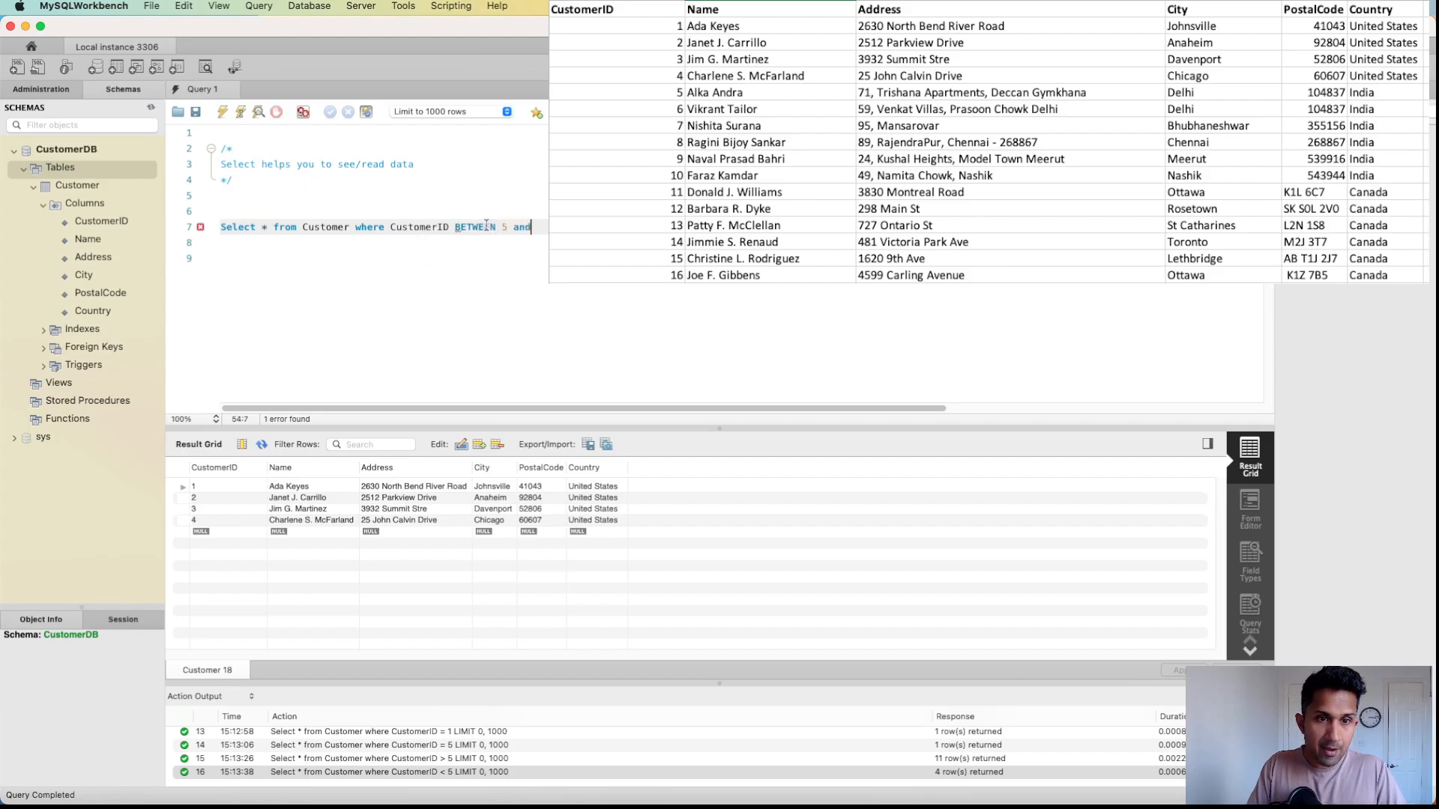
{"action": "type", "text": "10"}
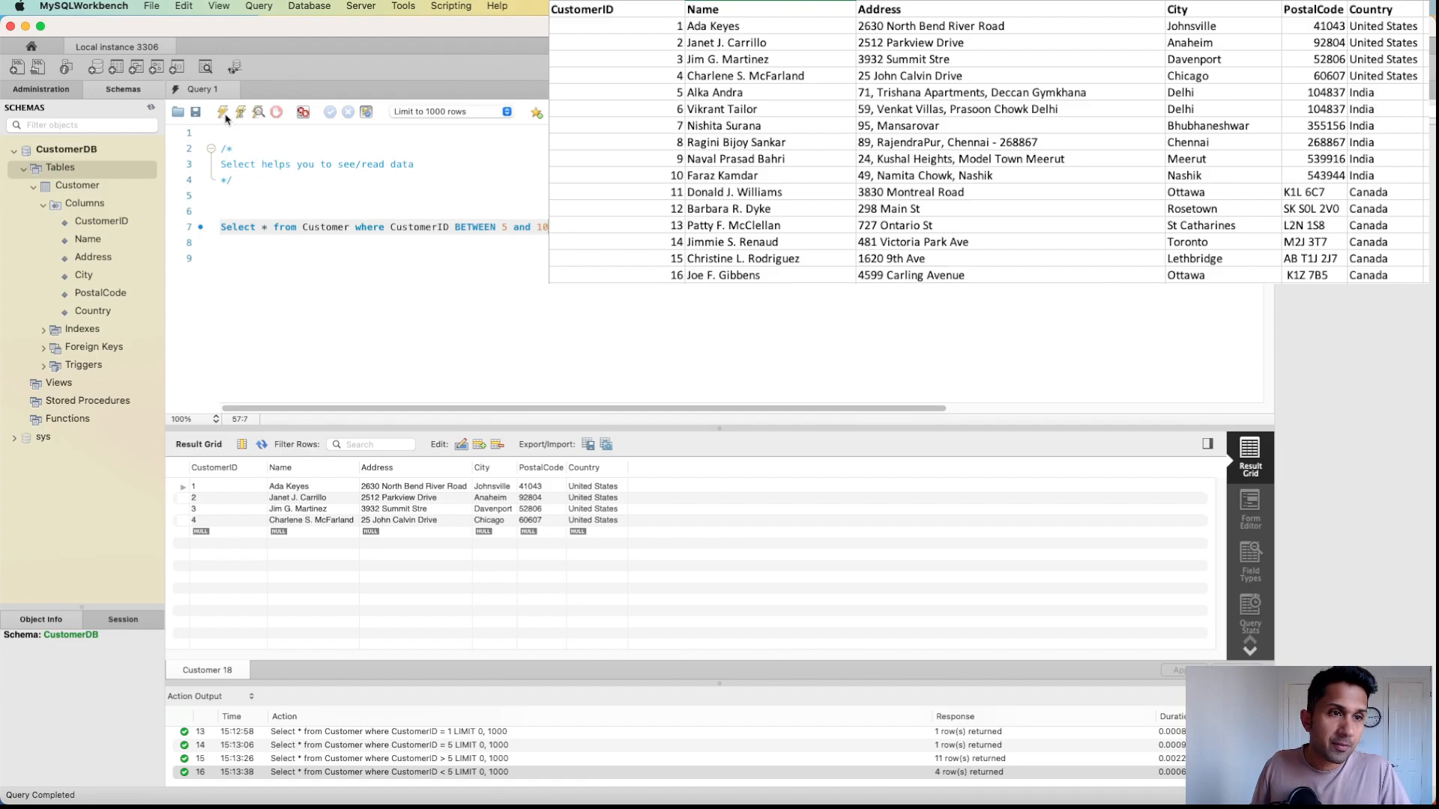
{"action": "left_click", "coordinate": [221, 111]}
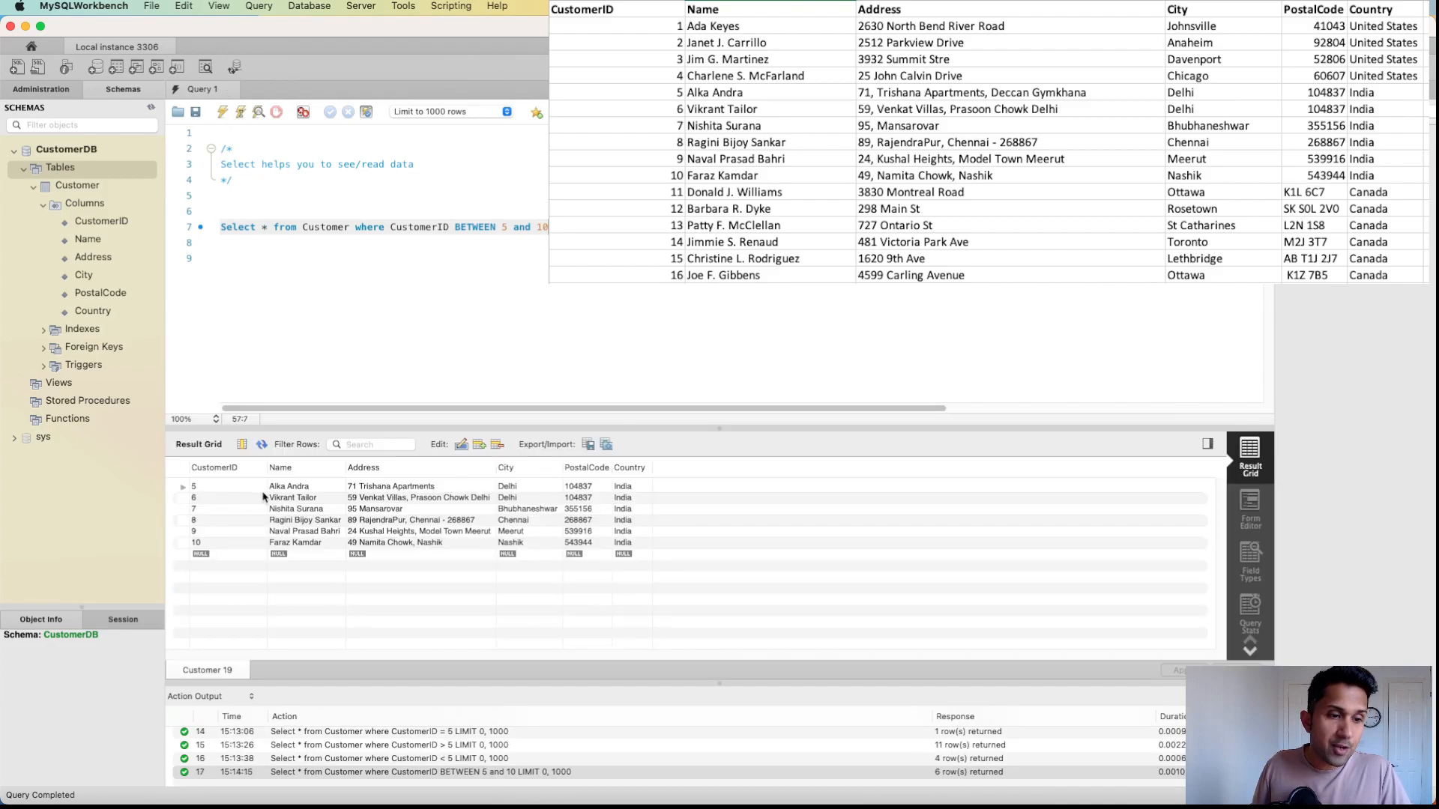